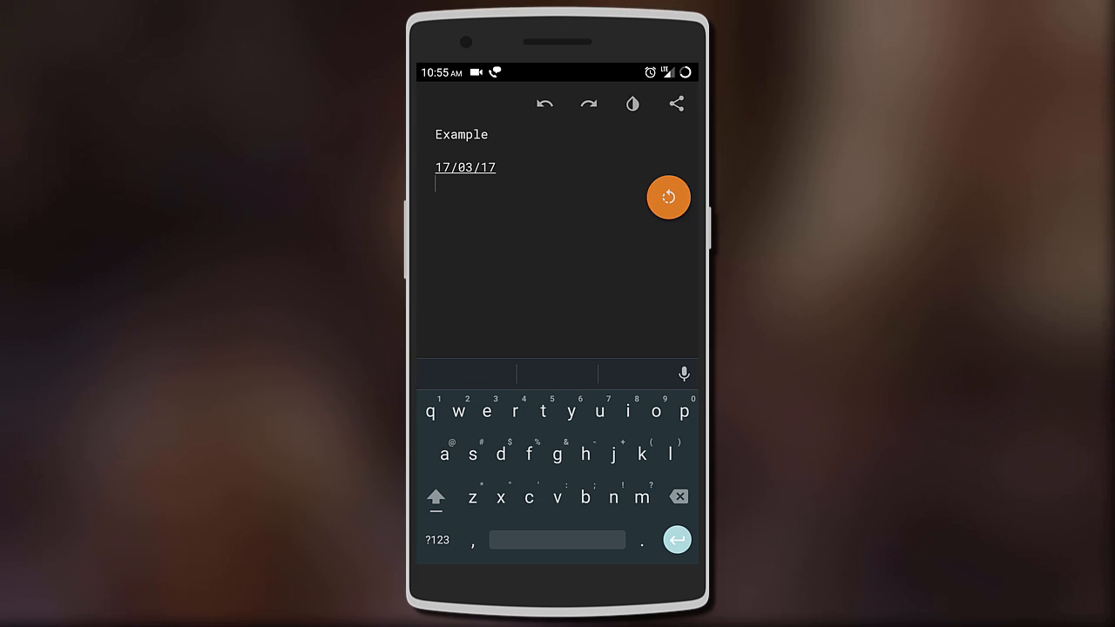
Expand 'Rmail' into the full email address and 'Like' into the subscribe reminder sentence
type("Rmail")
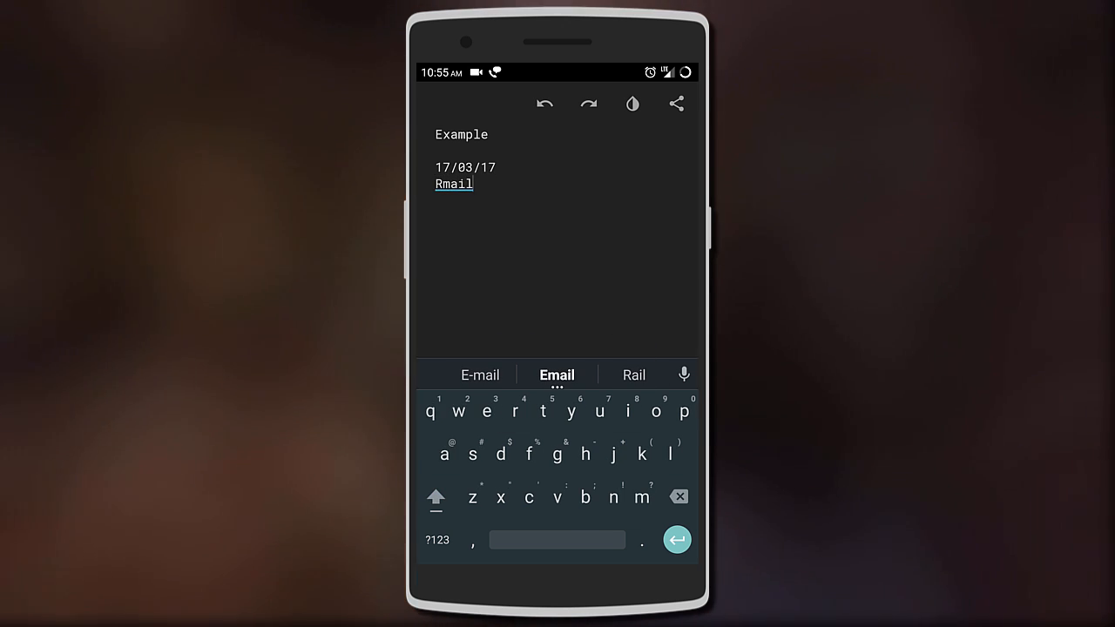
left_click(556, 375)
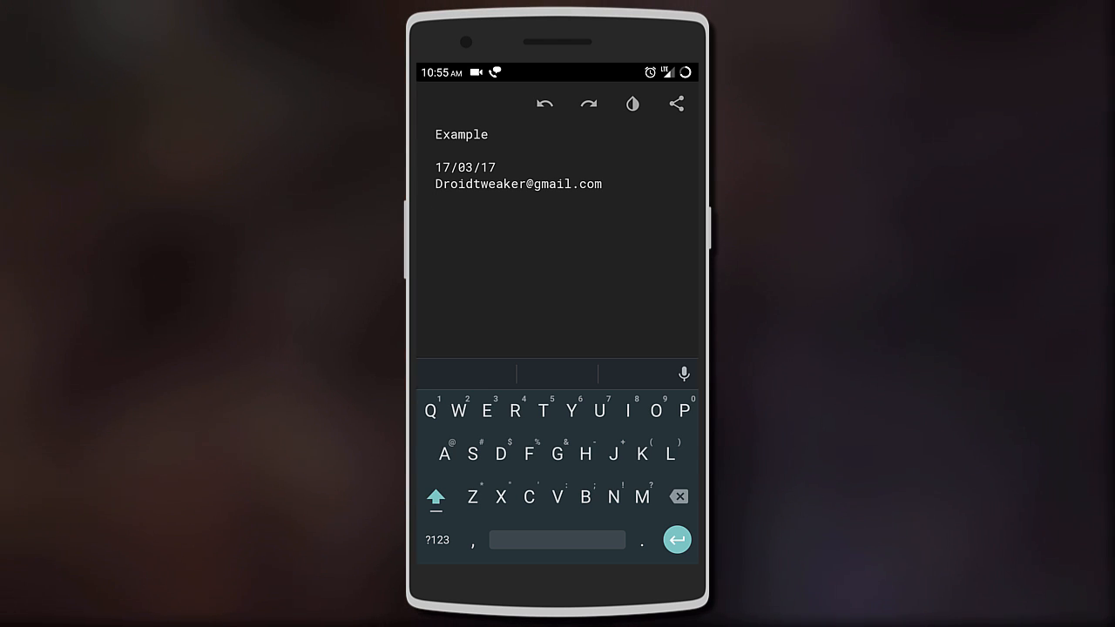
type("Like, Comment And Subscribers For More...")
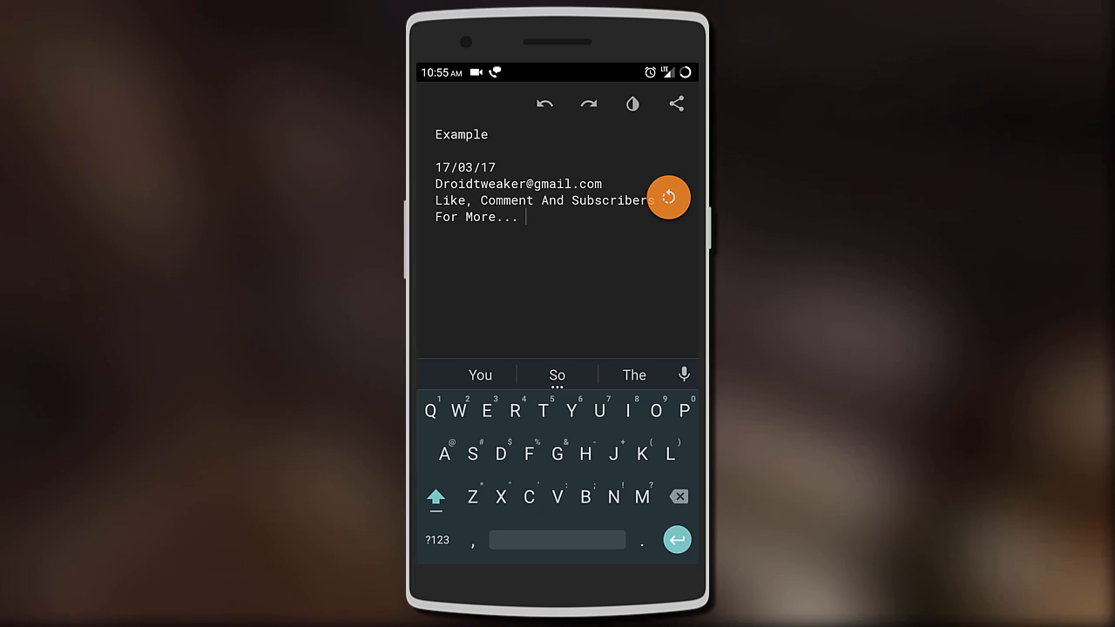
key("Enter")
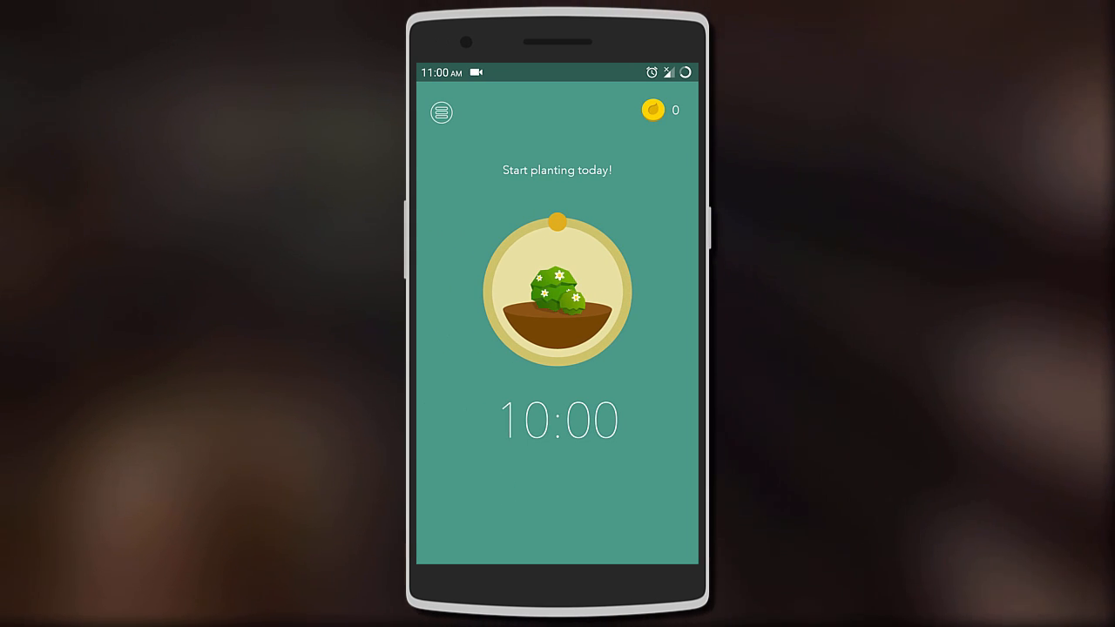
Start and give up a planting session, then view the forest for Sunday, Mar 12
left_click(557, 291)
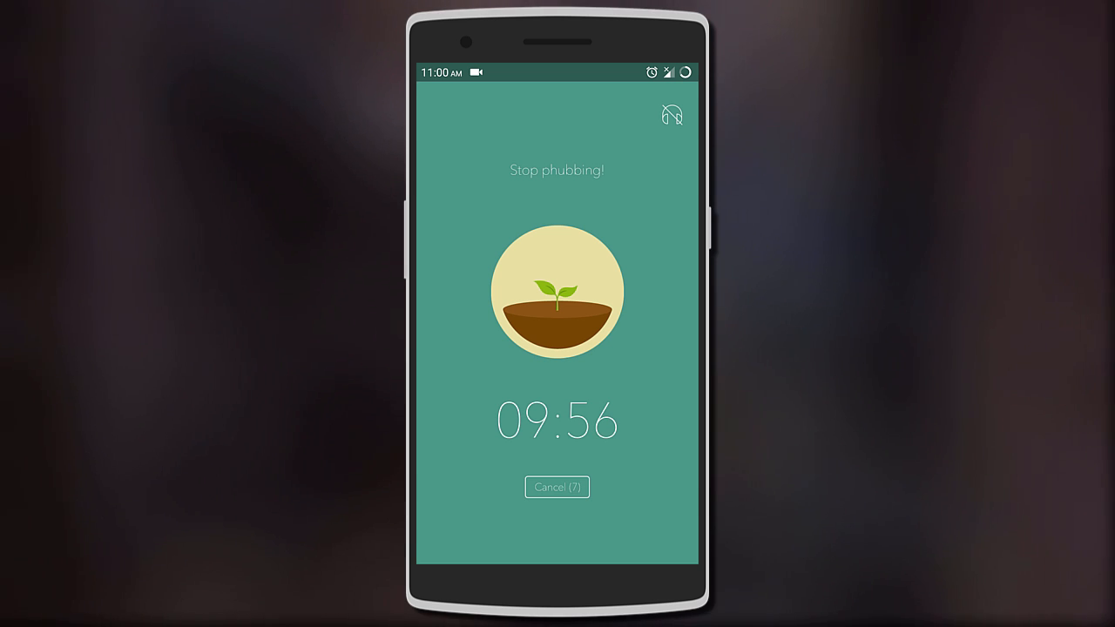
left_click(556, 487)
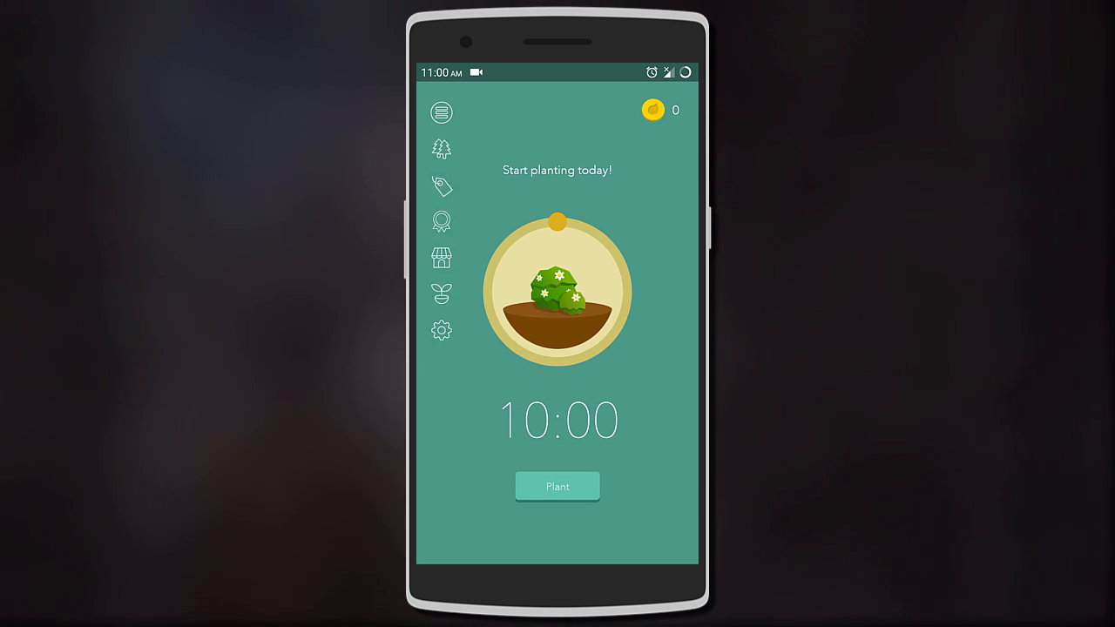
left_click(441, 148)
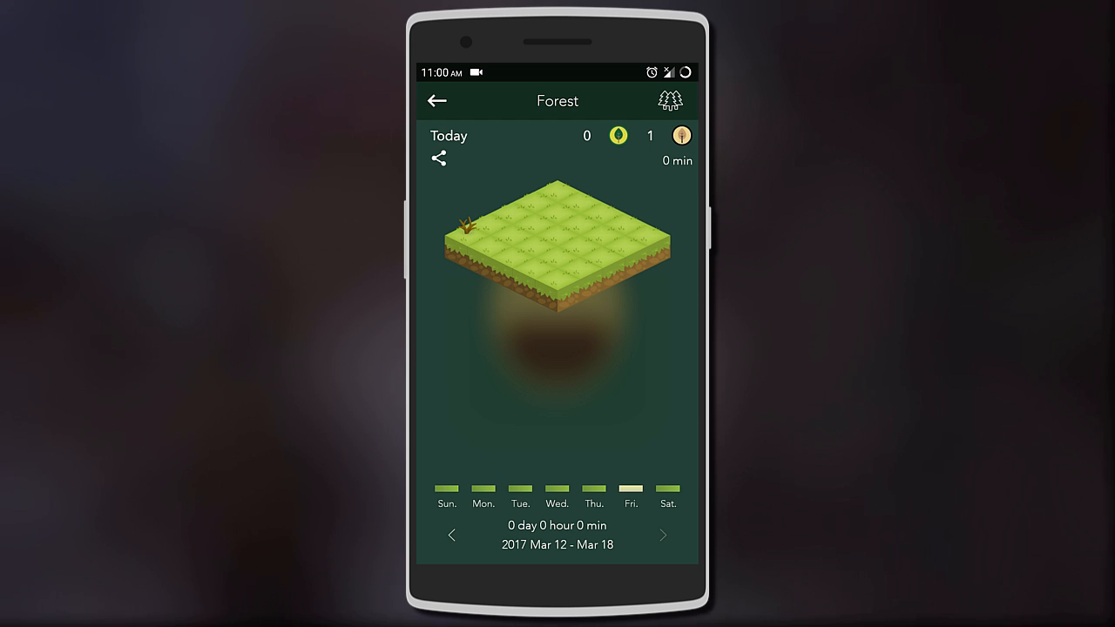
left_click(451, 535)
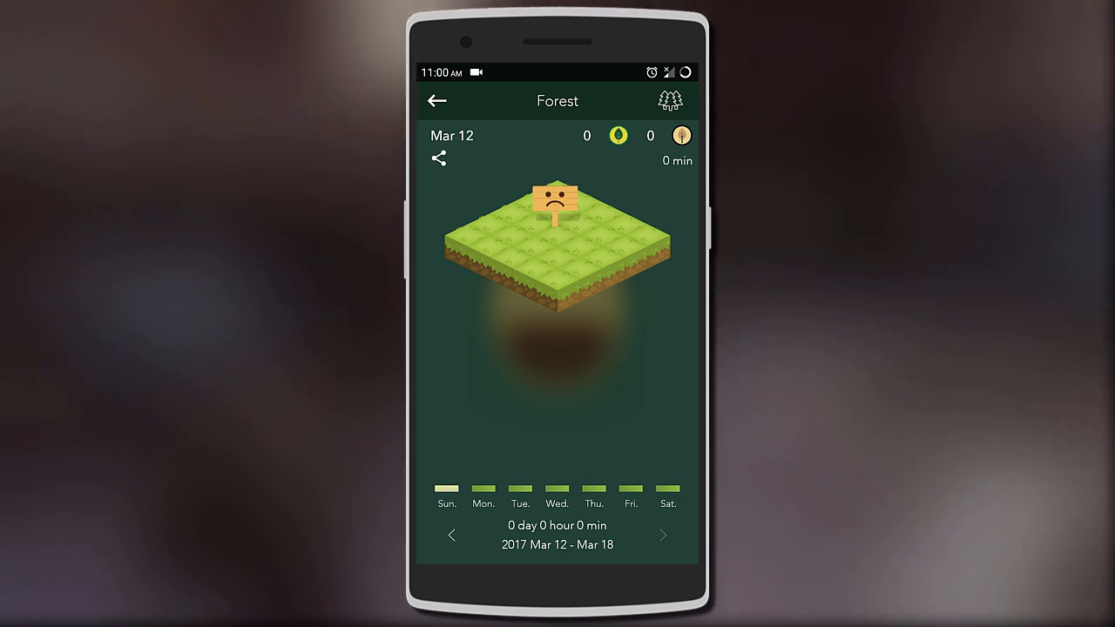
Return to planting and browse the Store's unlockable plants to the 500-coin Pumpkin
left_click(451, 535)
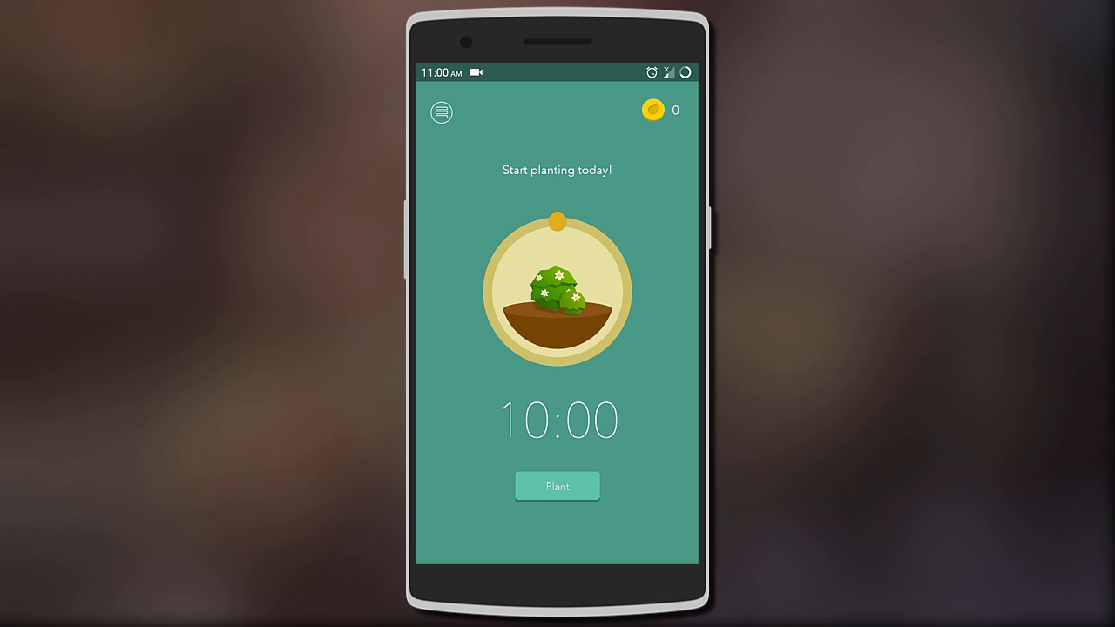
left_click(441, 111)
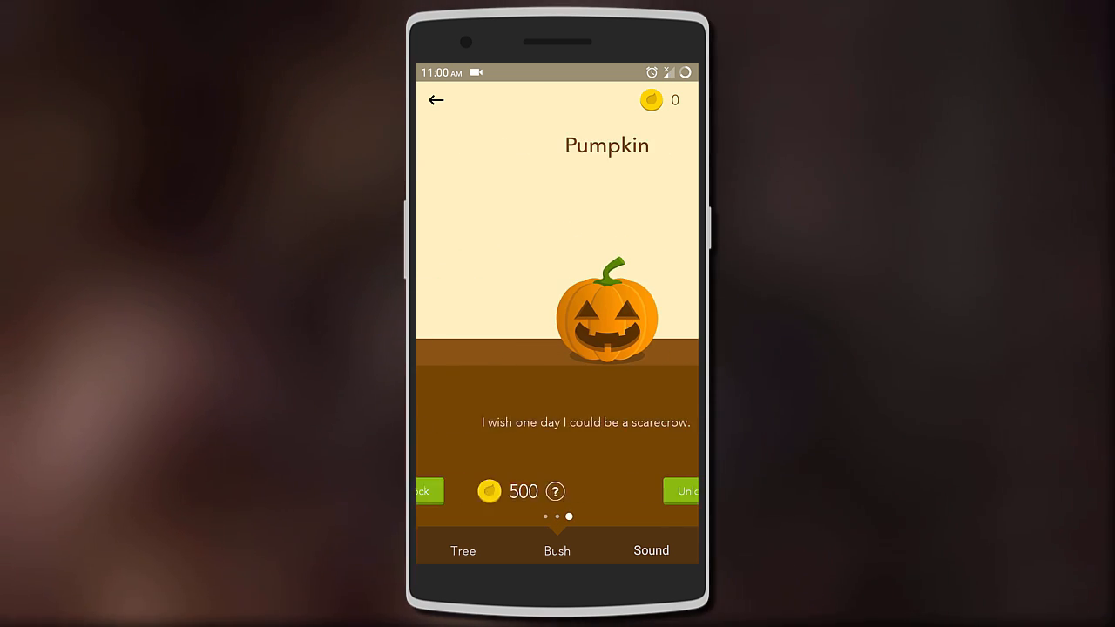
left_click(650, 549)
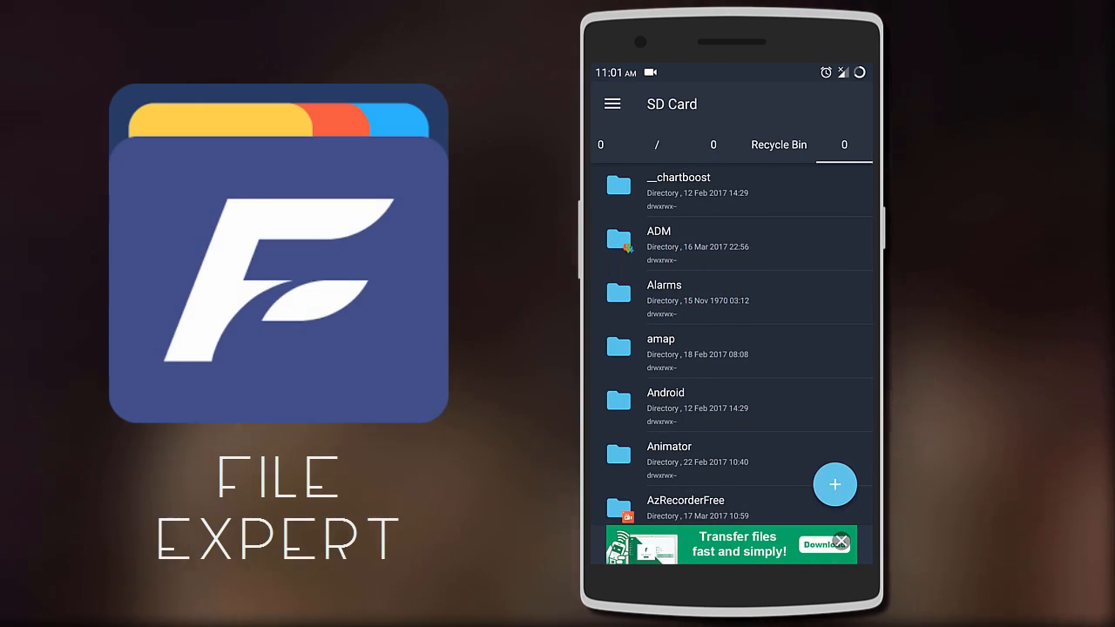
Browse the SD card folders, collapse Storage in the menu, and reach Private Cloud under Network
scroll("down", 3)
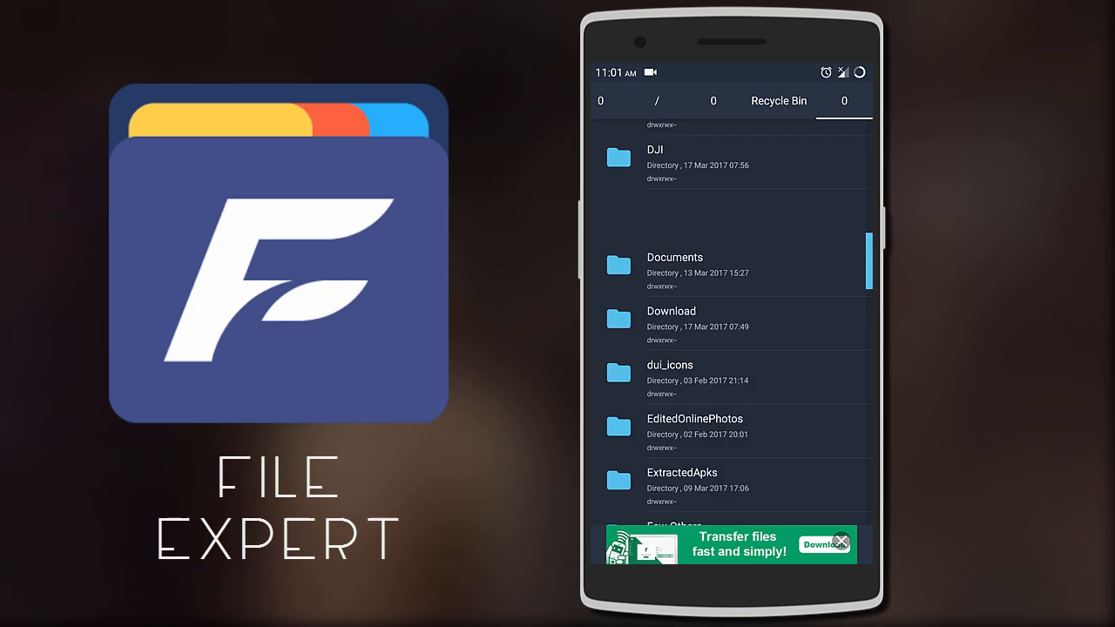
scroll("down", 3)
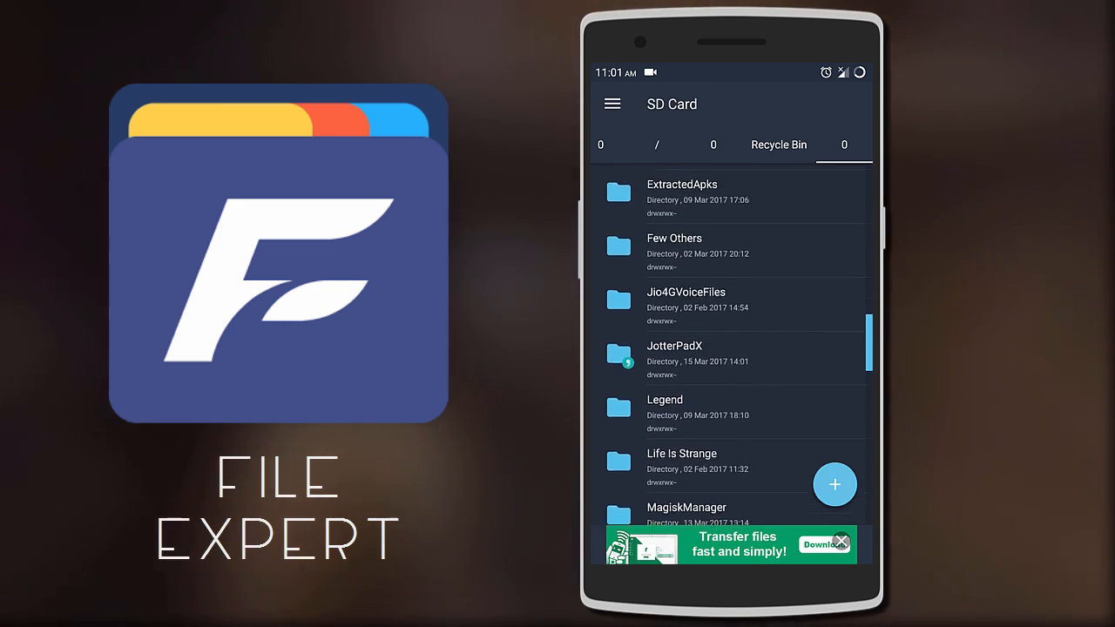
left_click(611, 104)
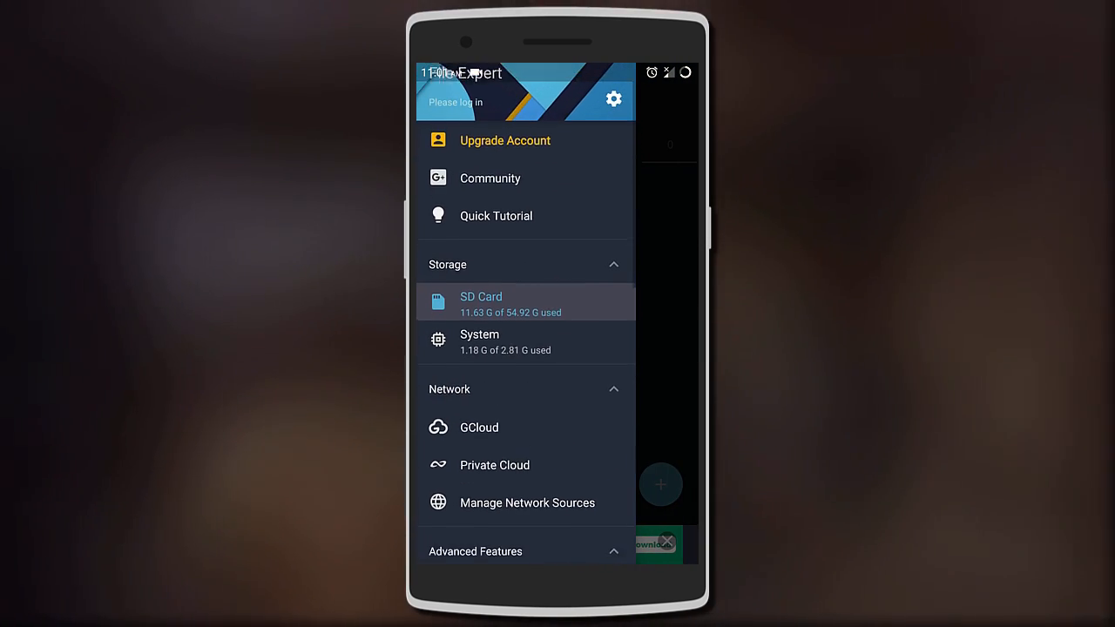
scroll("down", 3)
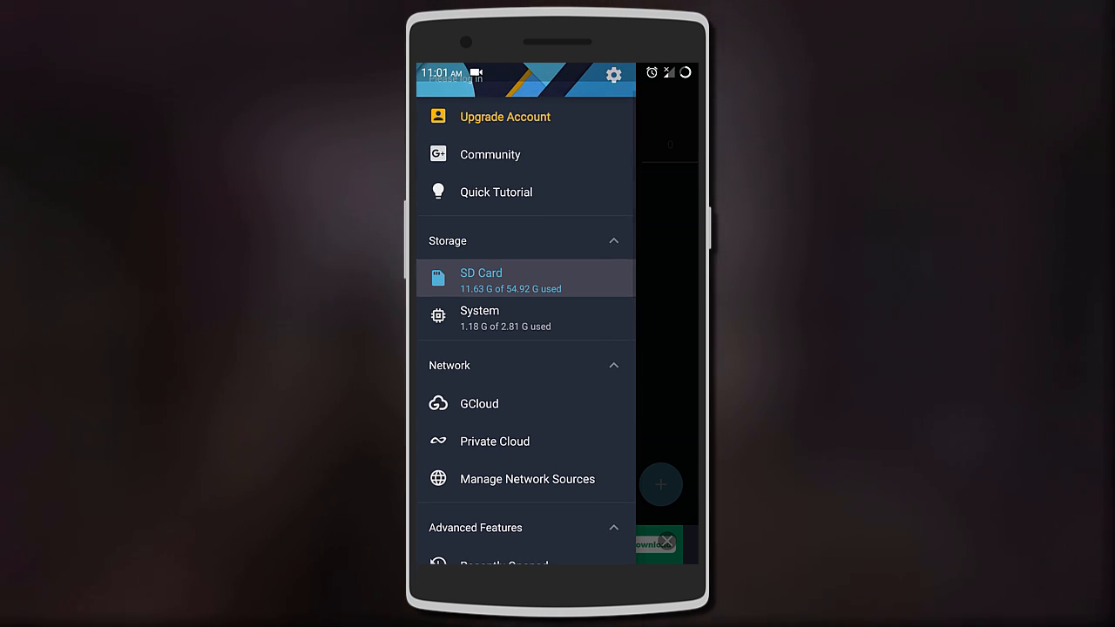
left_click(522, 241)
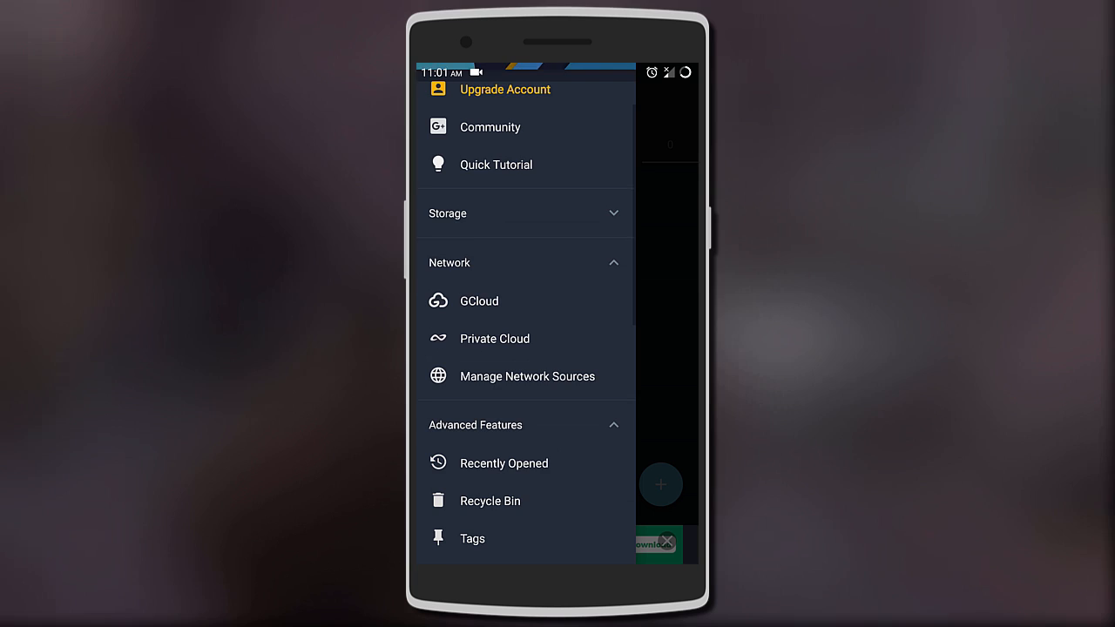
scroll("down", 3)
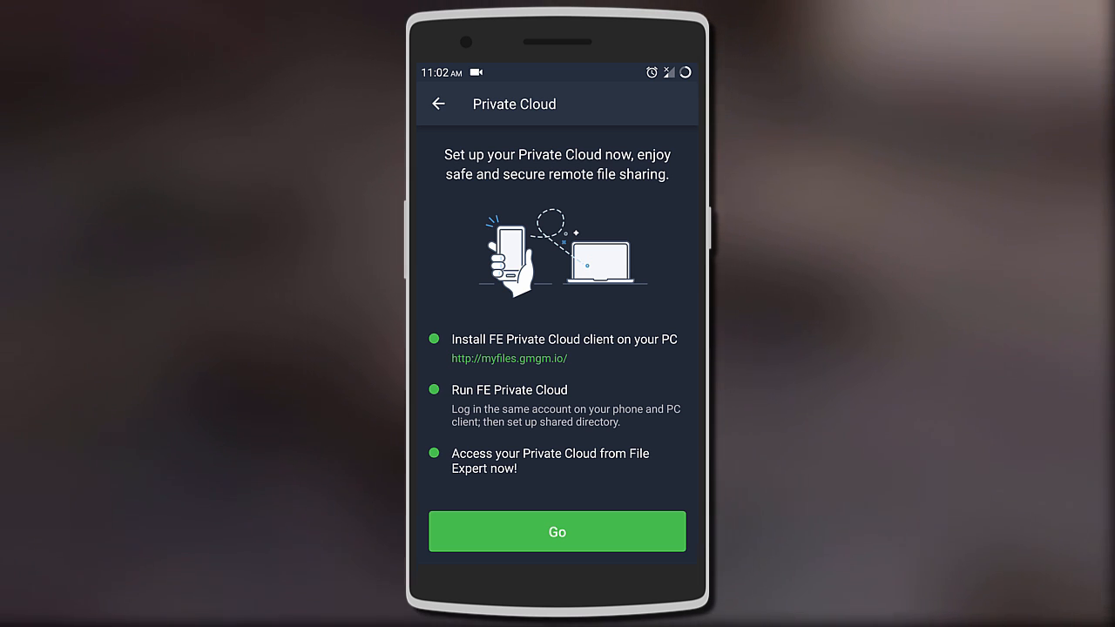
Open the paid-only Recycle Bin, then browse the Categories and Tools sections
left_click(438, 104)
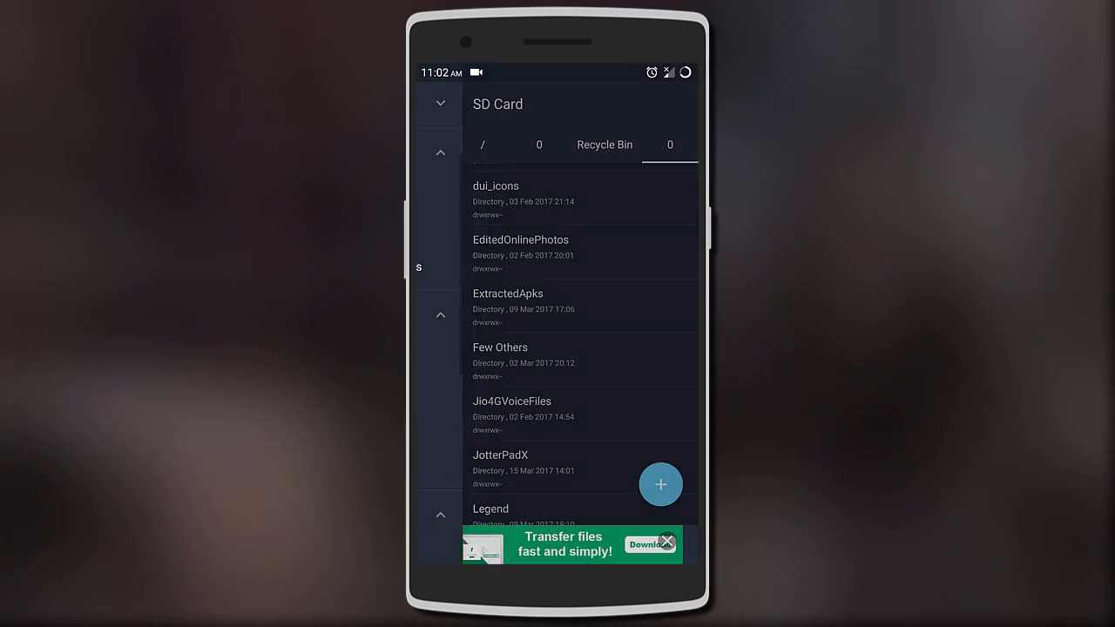
left_click(605, 144)
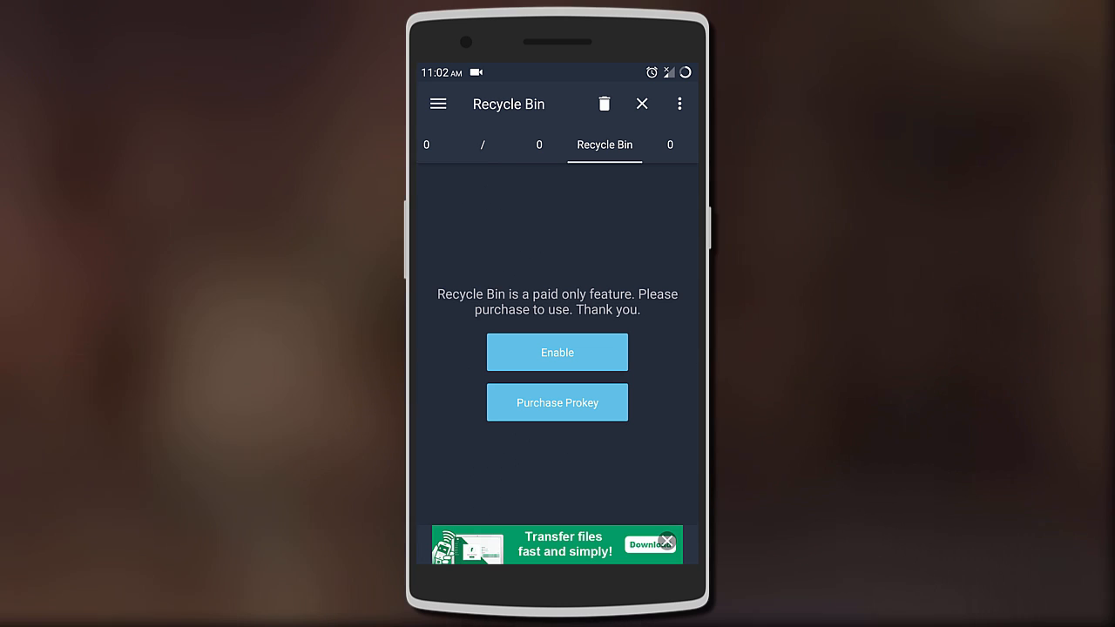
left_click(437, 103)
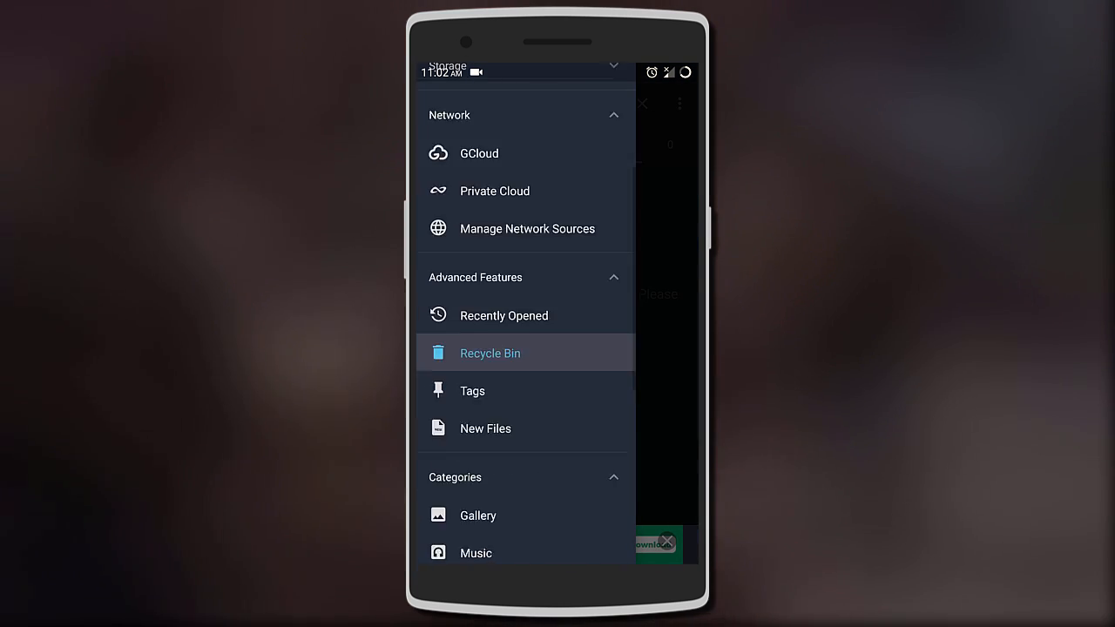
left_click(489, 353)
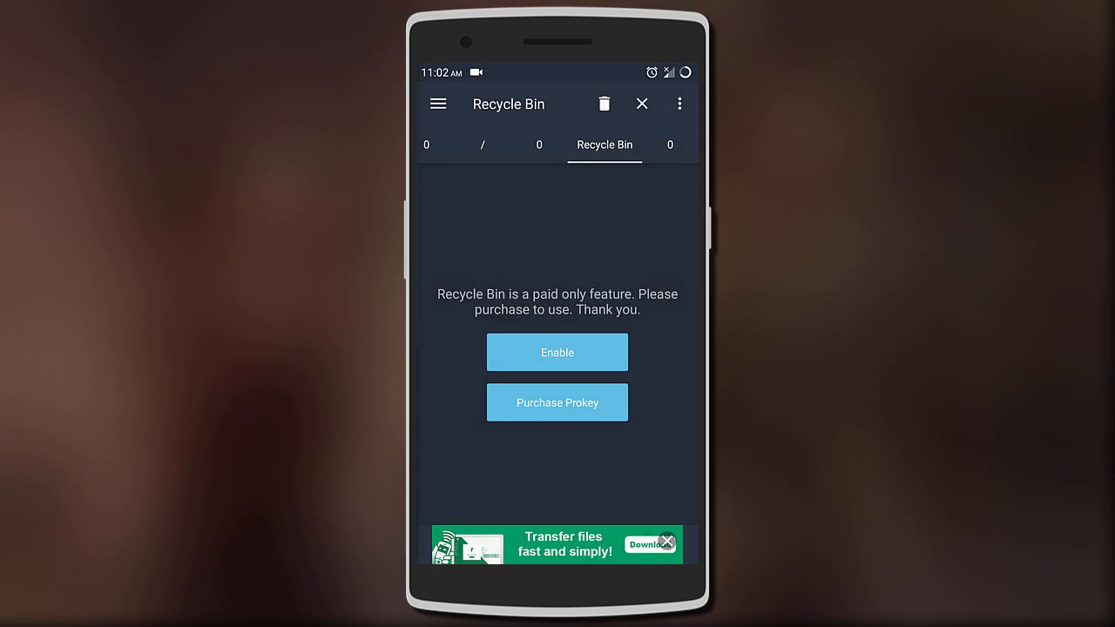
left_click(641, 104)
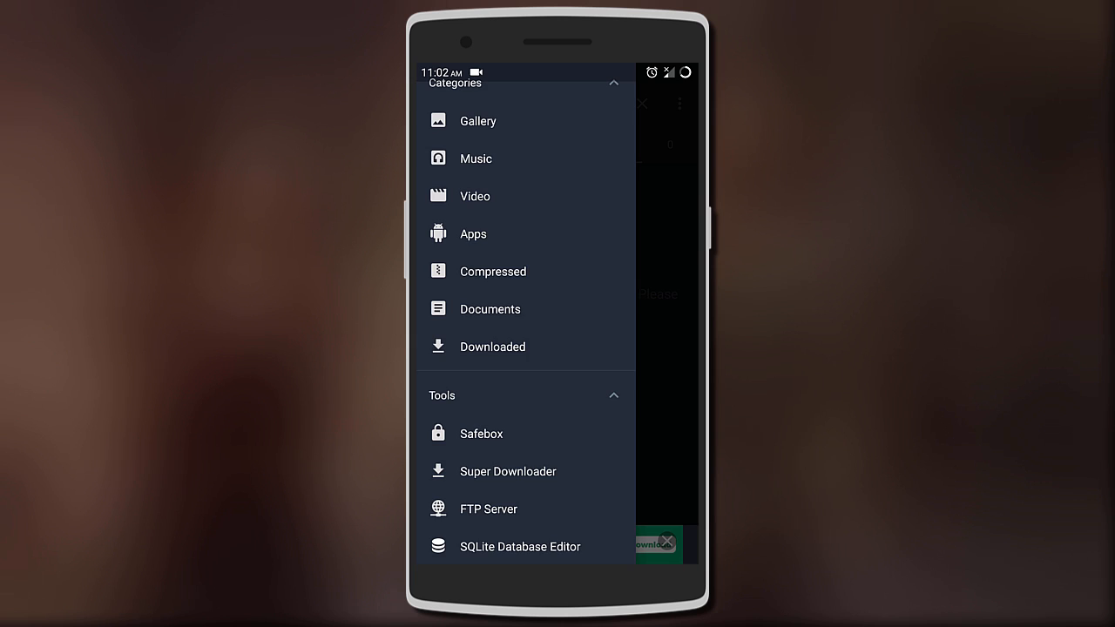
left_click(488, 509)
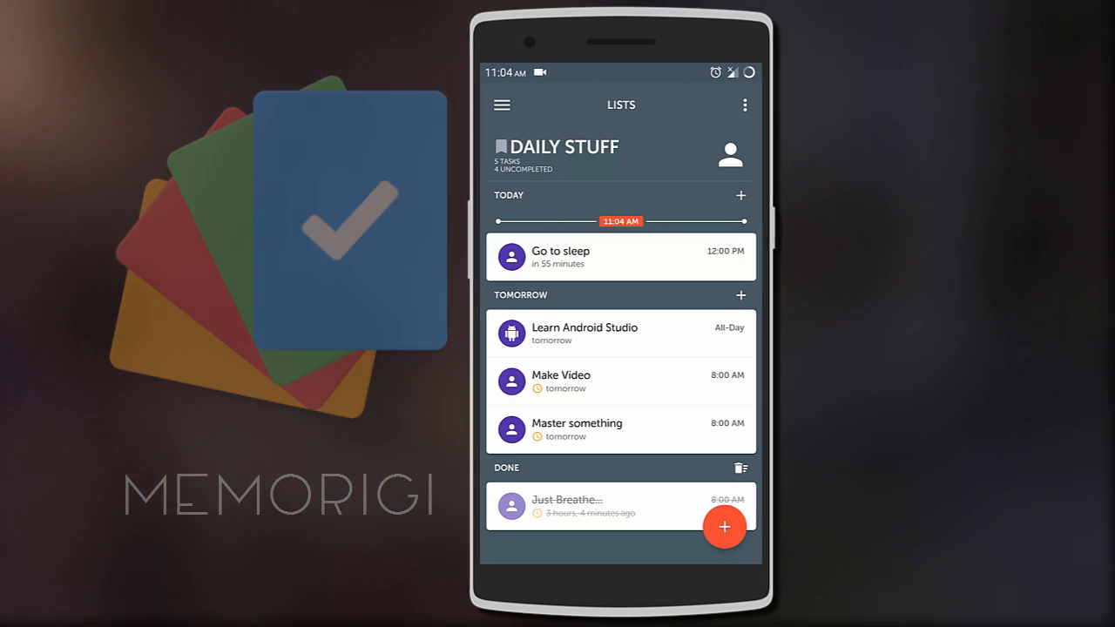
Add task 'Iron Fist Release' due Mar 17, 2017 at 1:00 PM to Daily Stuff
left_click(724, 527)
type("Iron Fist Release")
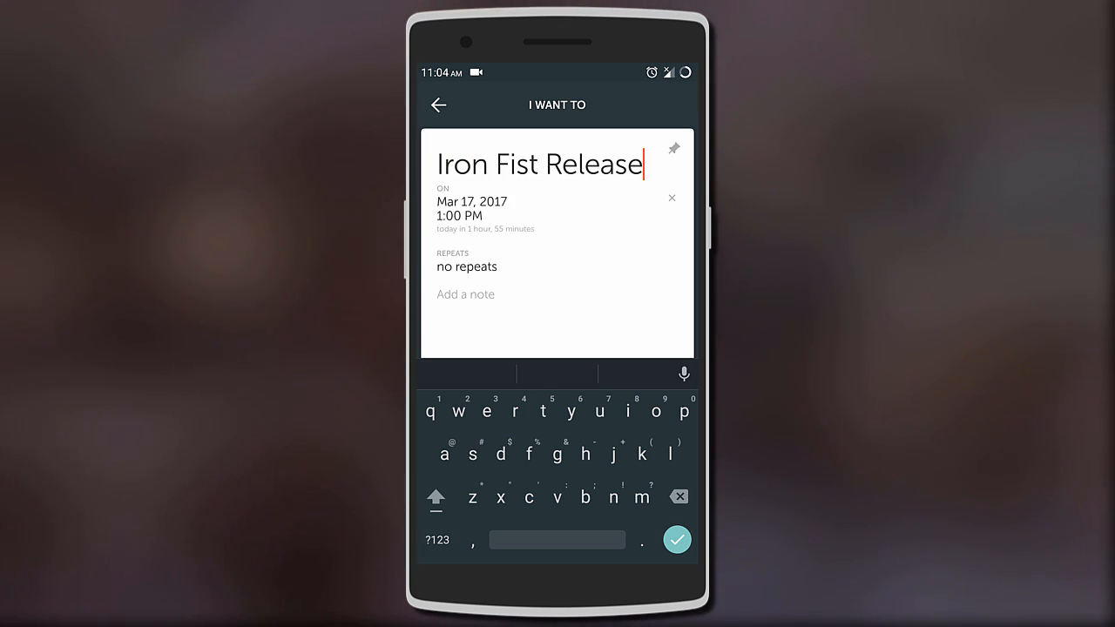
left_click(471, 213)
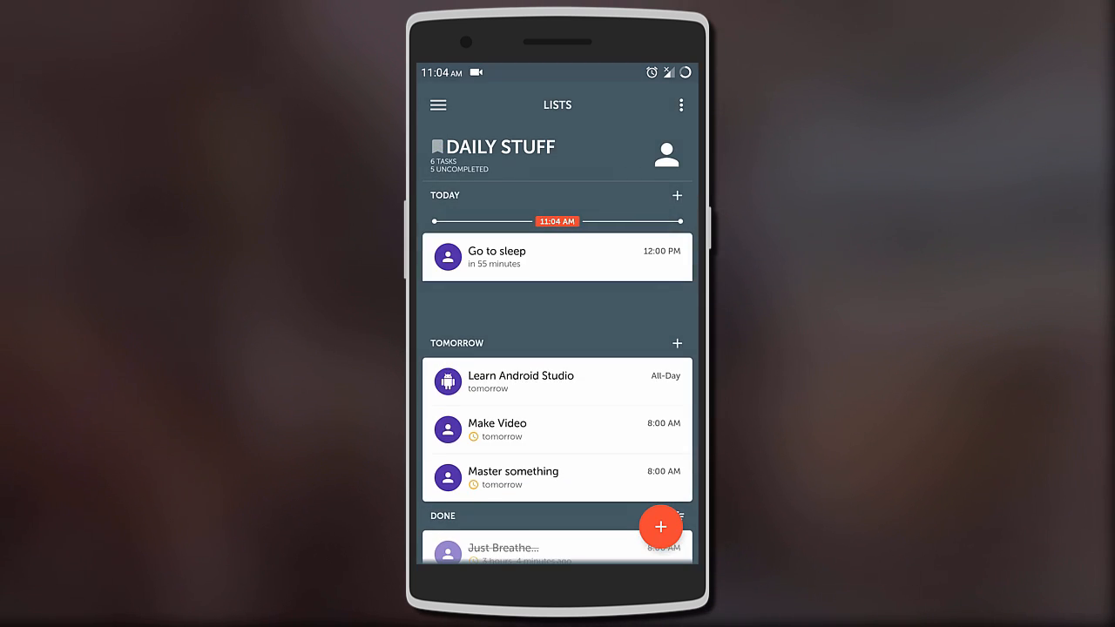
left_click(519, 381)
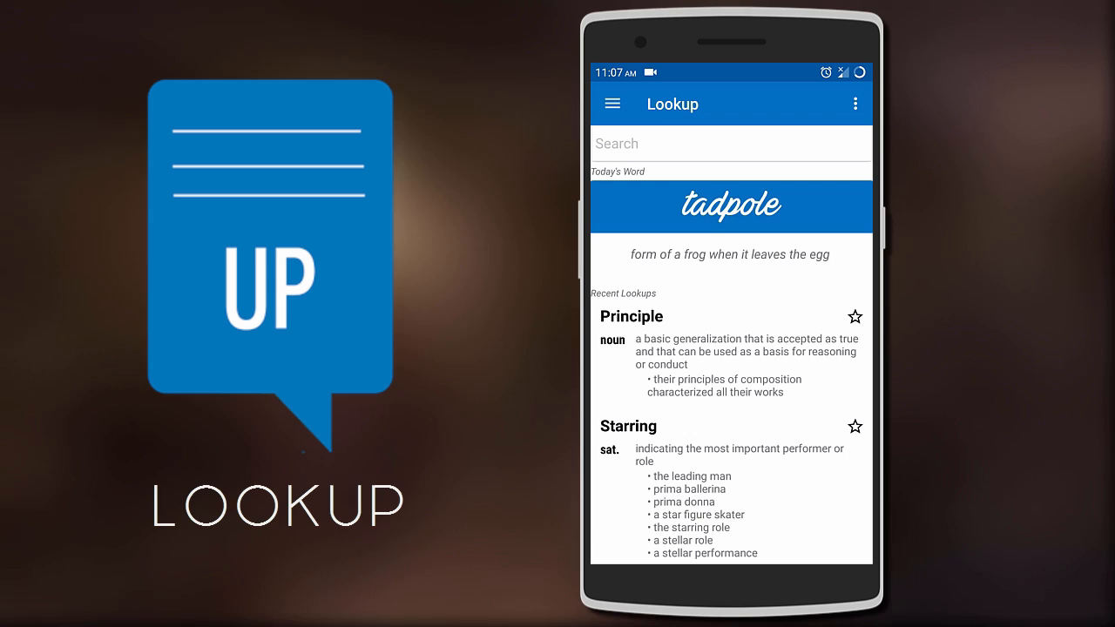
Search for 'Hi' and open the definition of hi
left_click(732, 143)
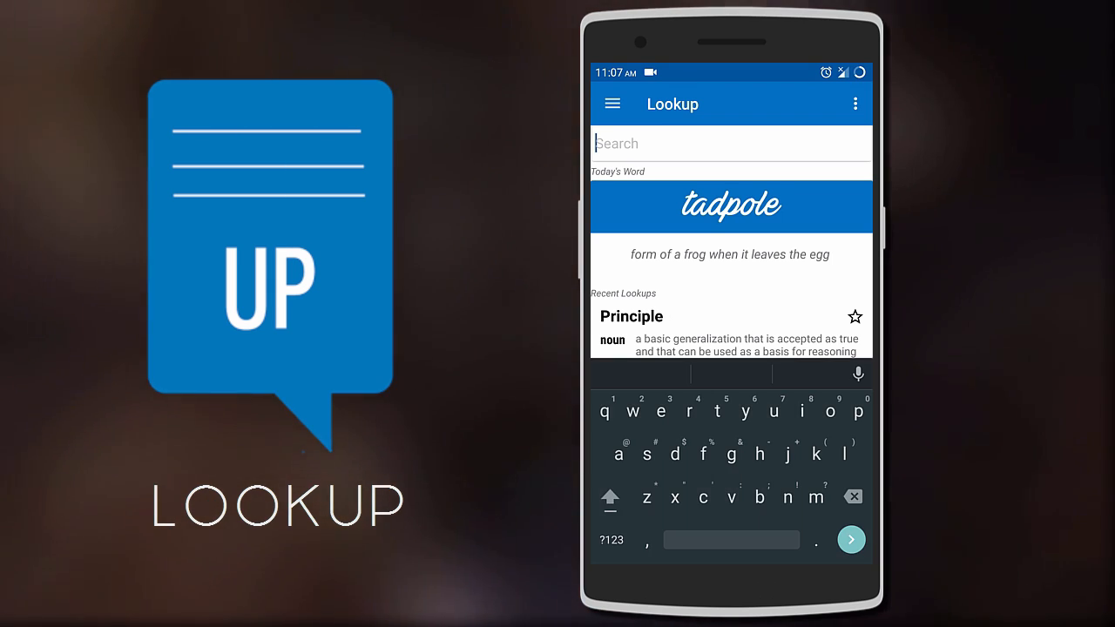
type("Hi")
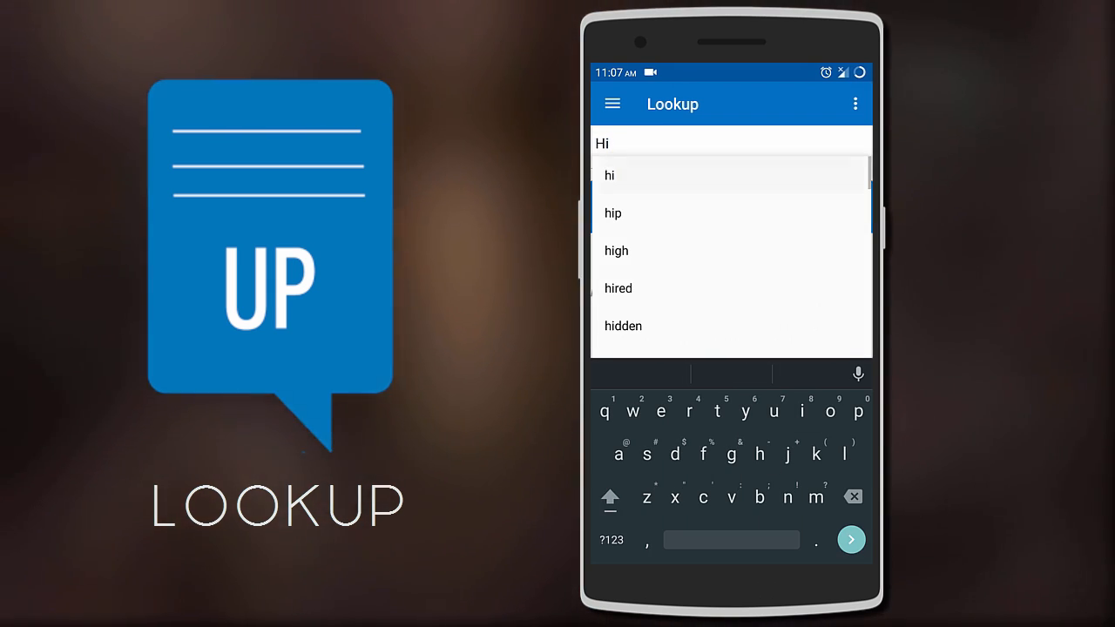
left_click(609, 175)
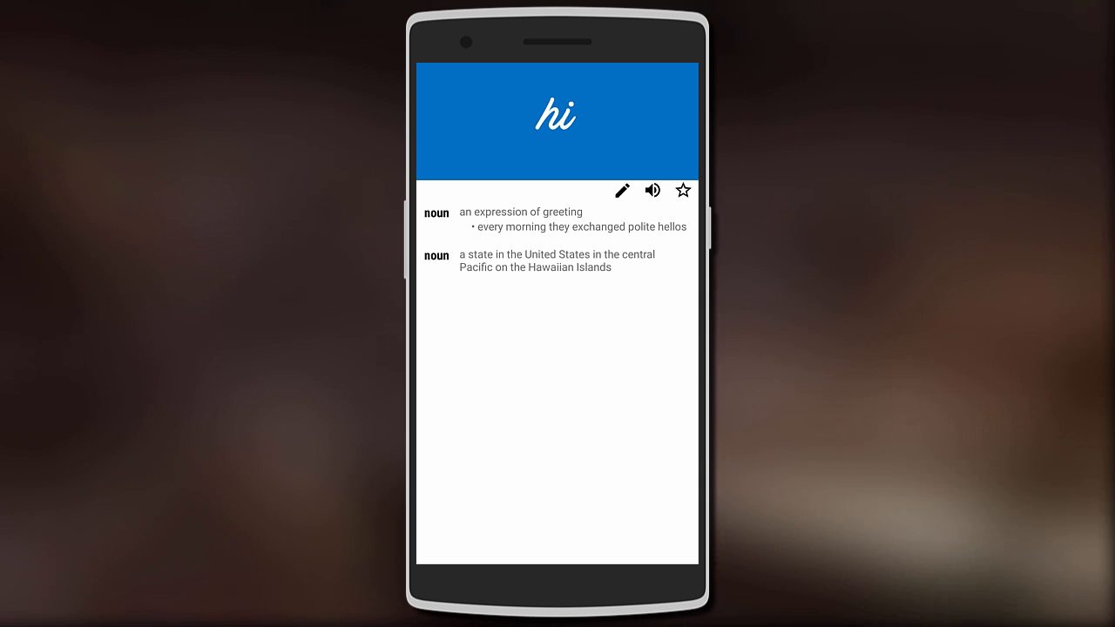
Open the definition of 'expression' from hi's meaning and star it as a favourite
double_click(496, 212)
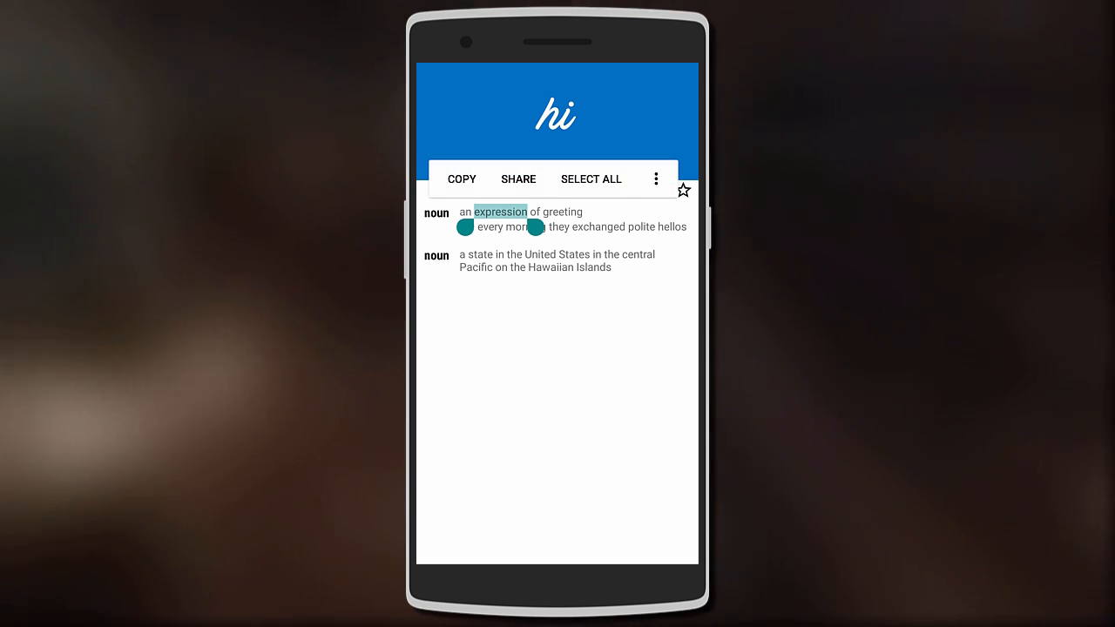
left_click(493, 212)
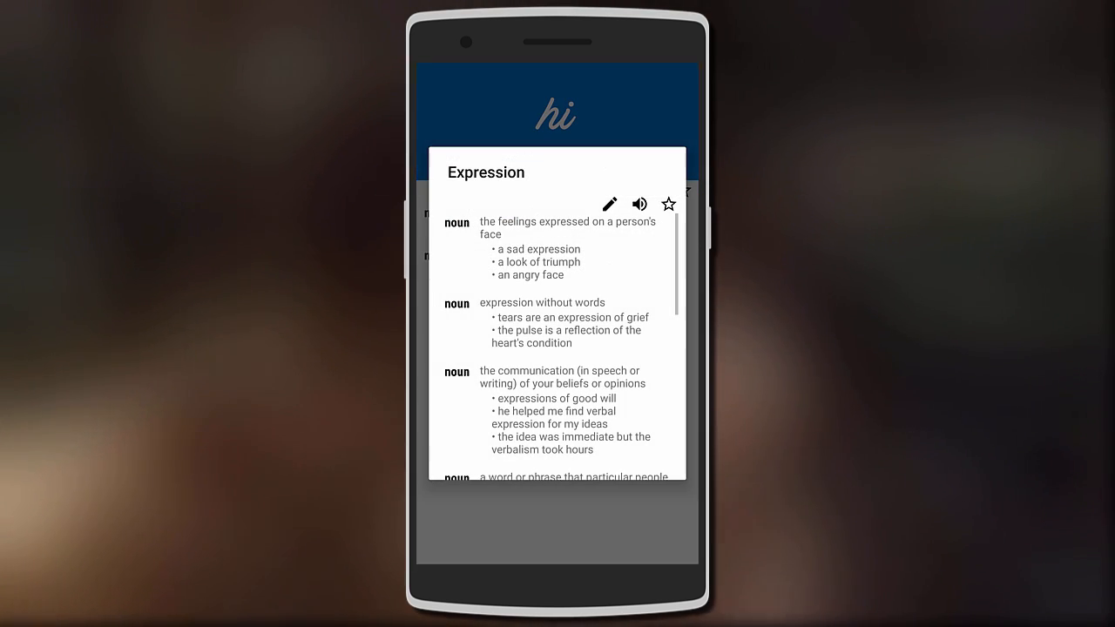
scroll("down", 3)
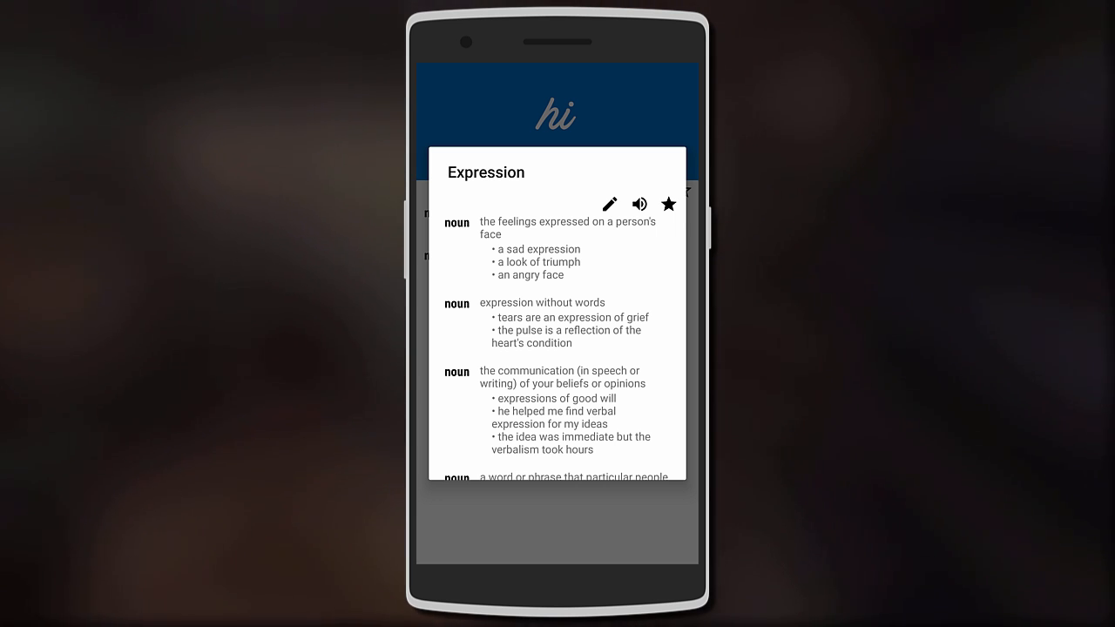
left_click(610, 204)
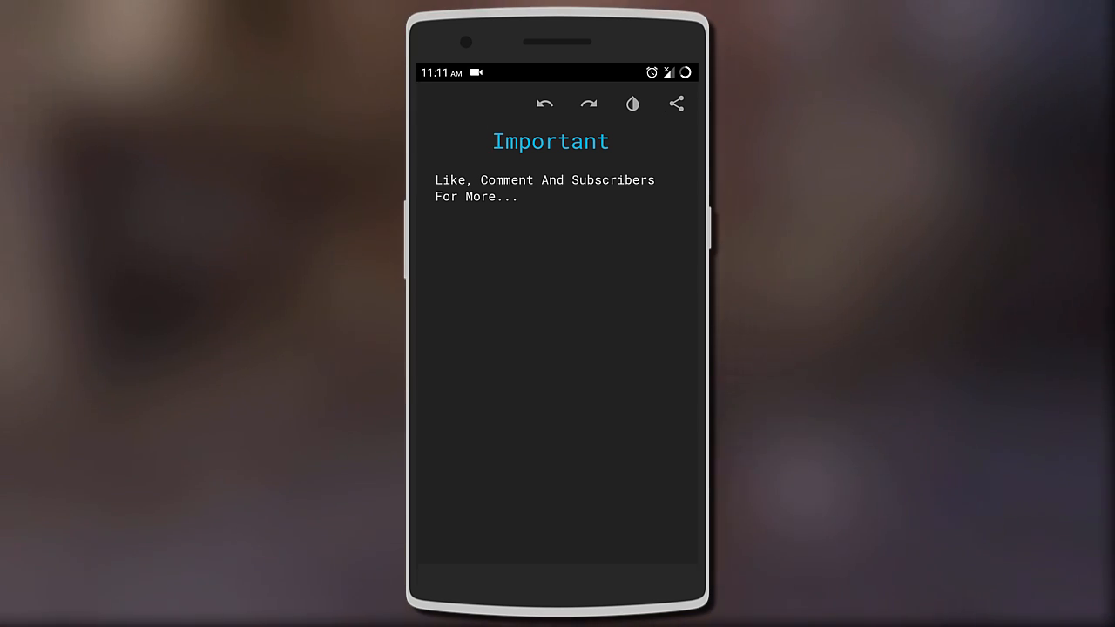
Show the formatting toolbar on 'Comment', then review text size (Medium) and typeface (Roboto Mono) settings
double_click(506, 180)
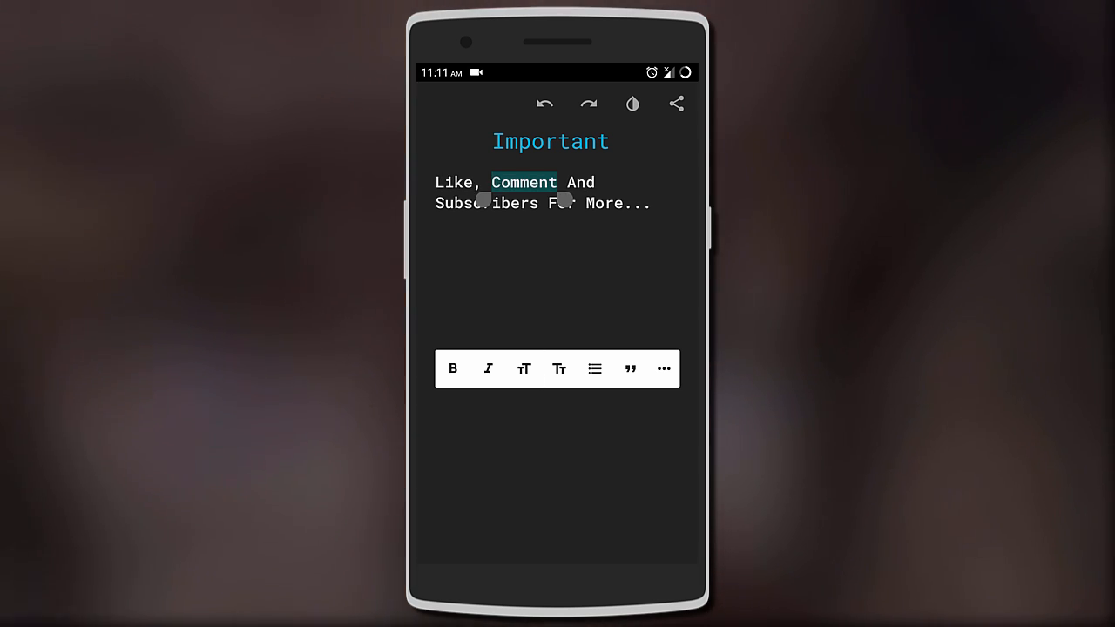
left_click(435, 219)
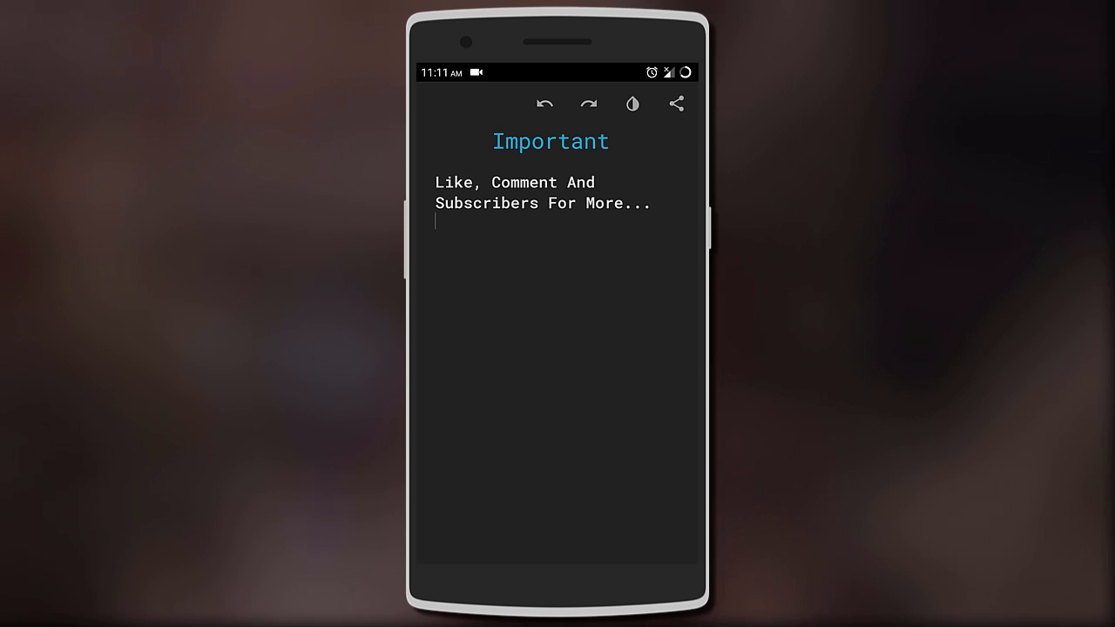
left_click(631, 104)
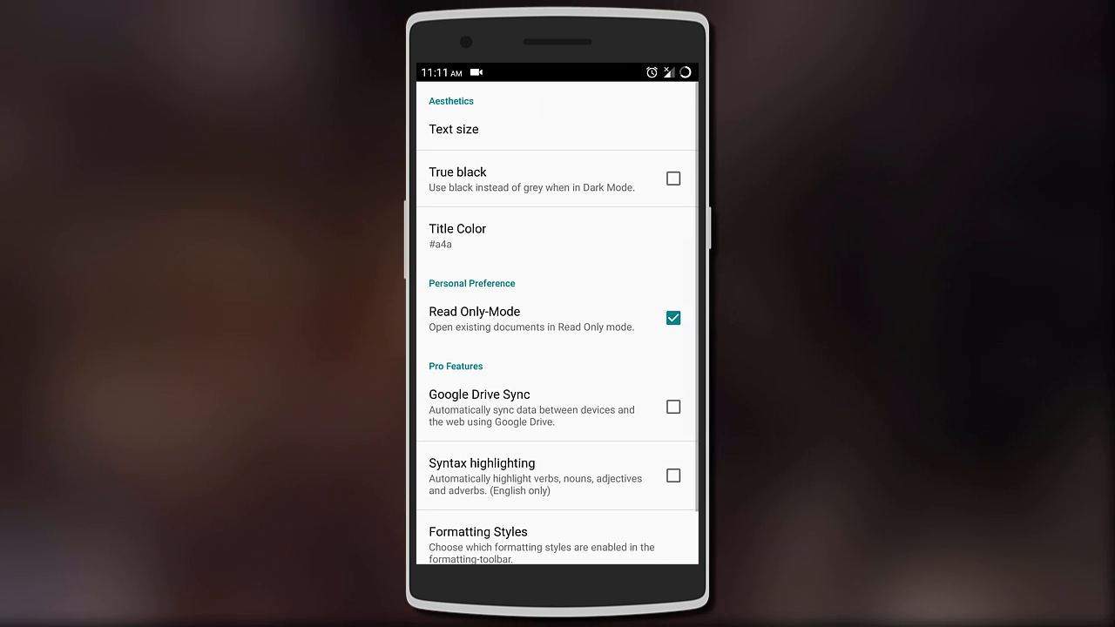
left_click(453, 129)
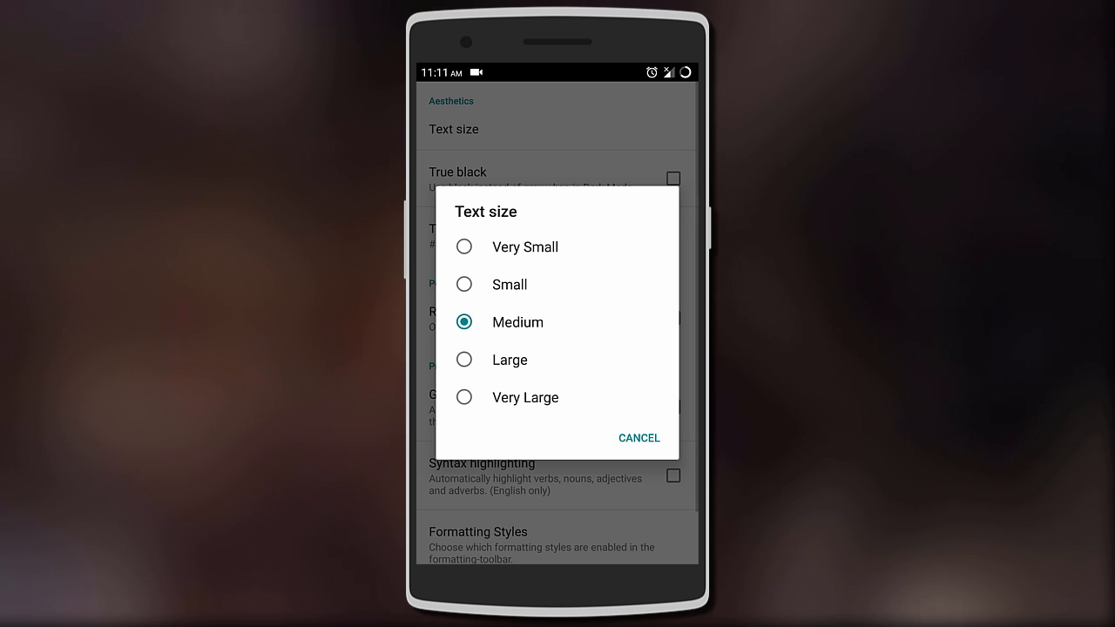
left_click(638, 438)
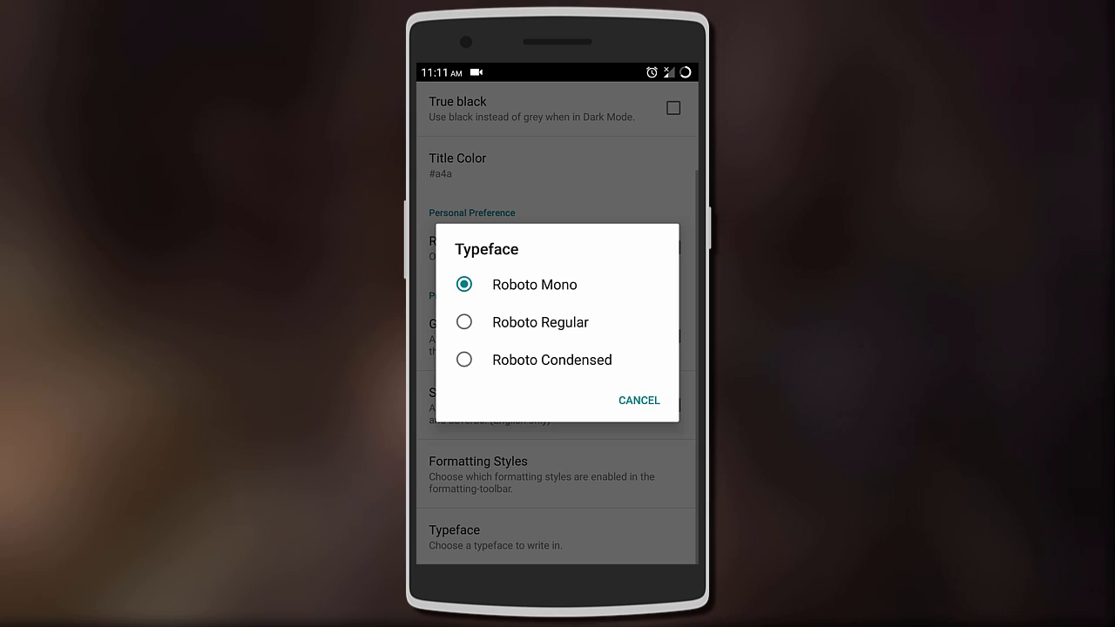
left_click(639, 400)
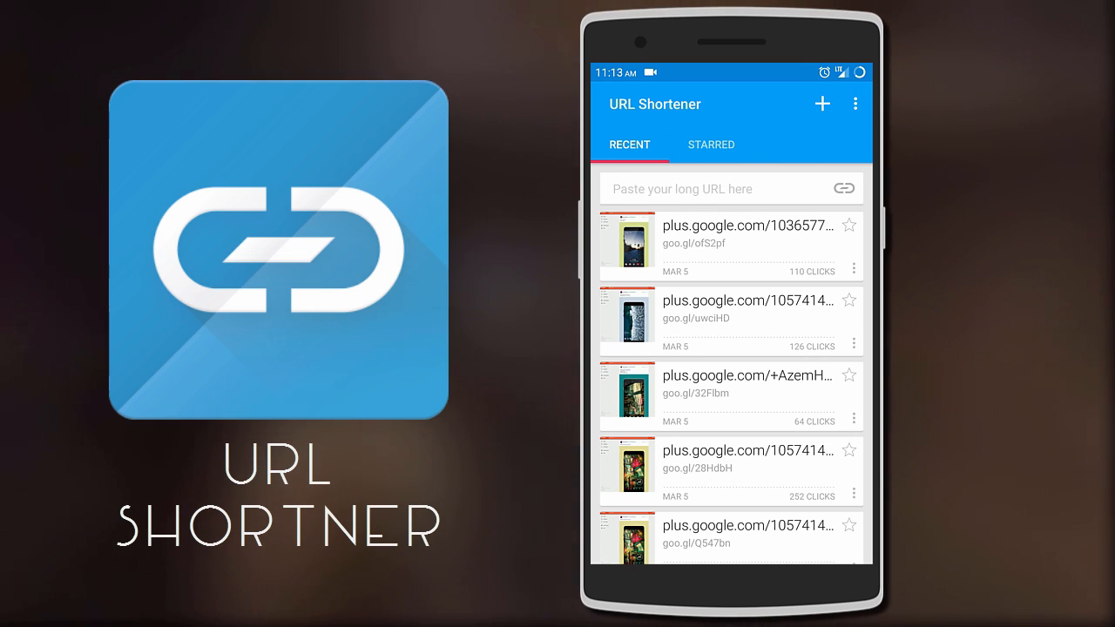
Shorten youtube.com/droidtweaker to goo.gl/0d4aCN and dismiss the short link summary
type("youtube.com/droidtweaker")
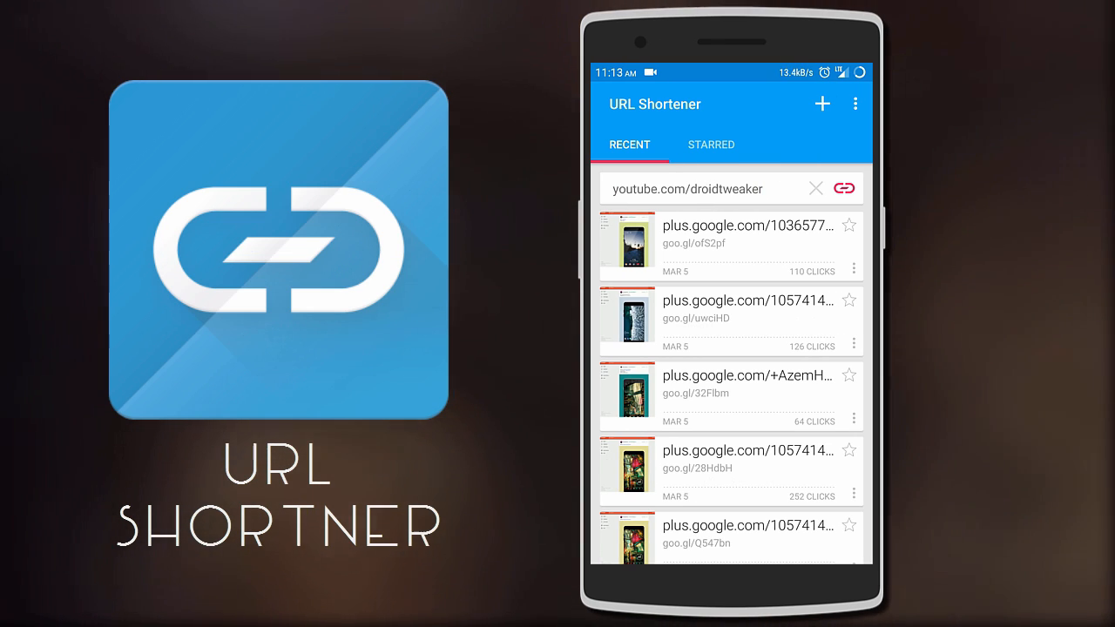
left_click(843, 188)
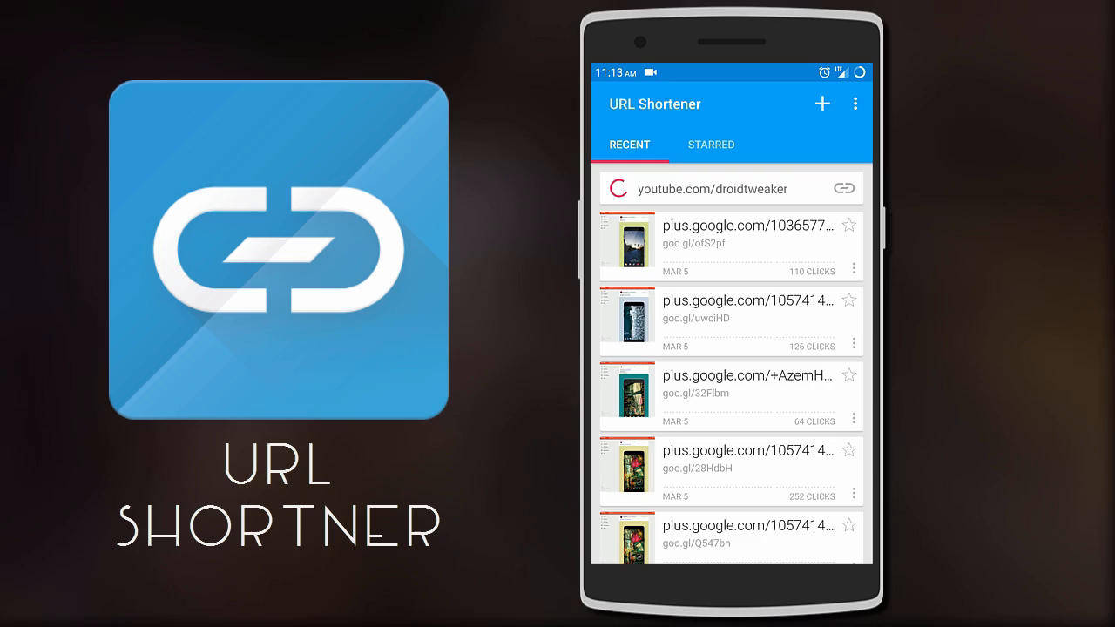
left_click(732, 189)
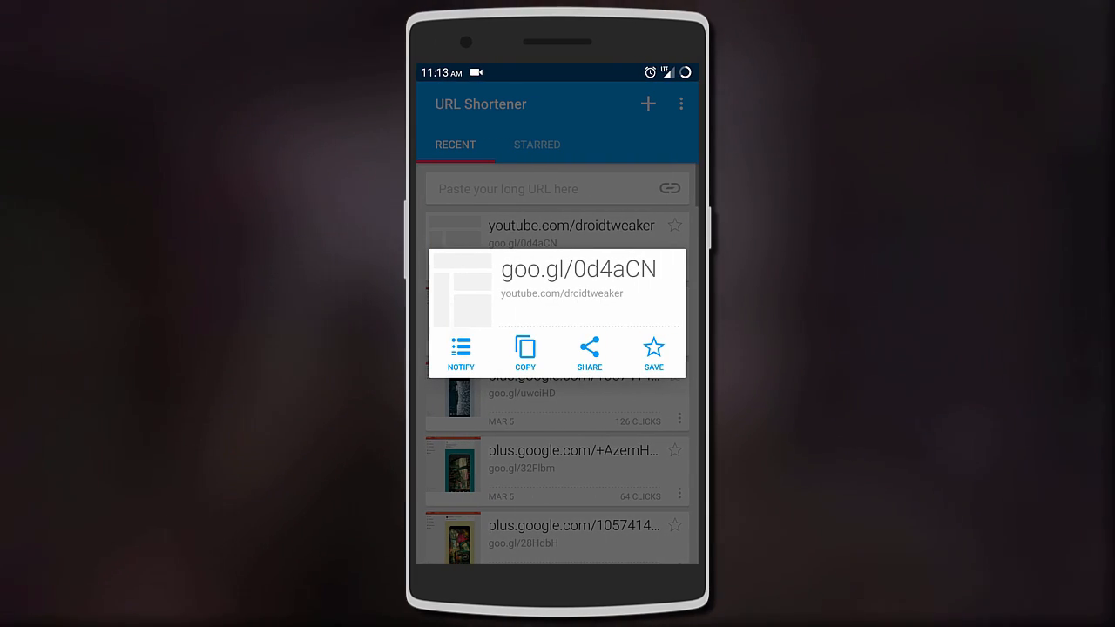
left_click(525, 352)
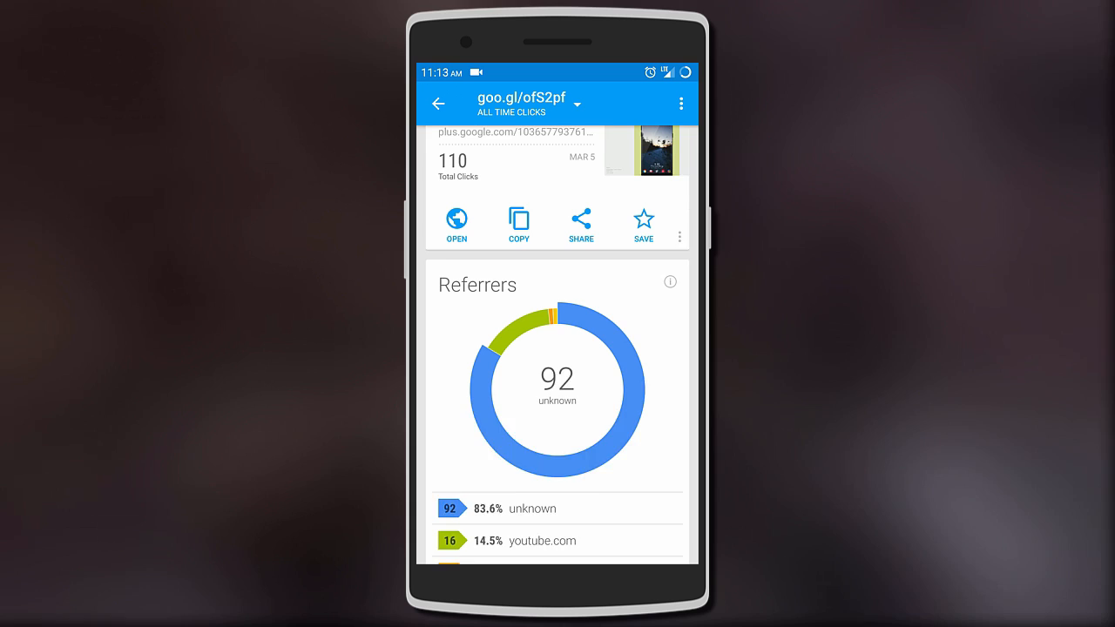
scroll("down", 3)
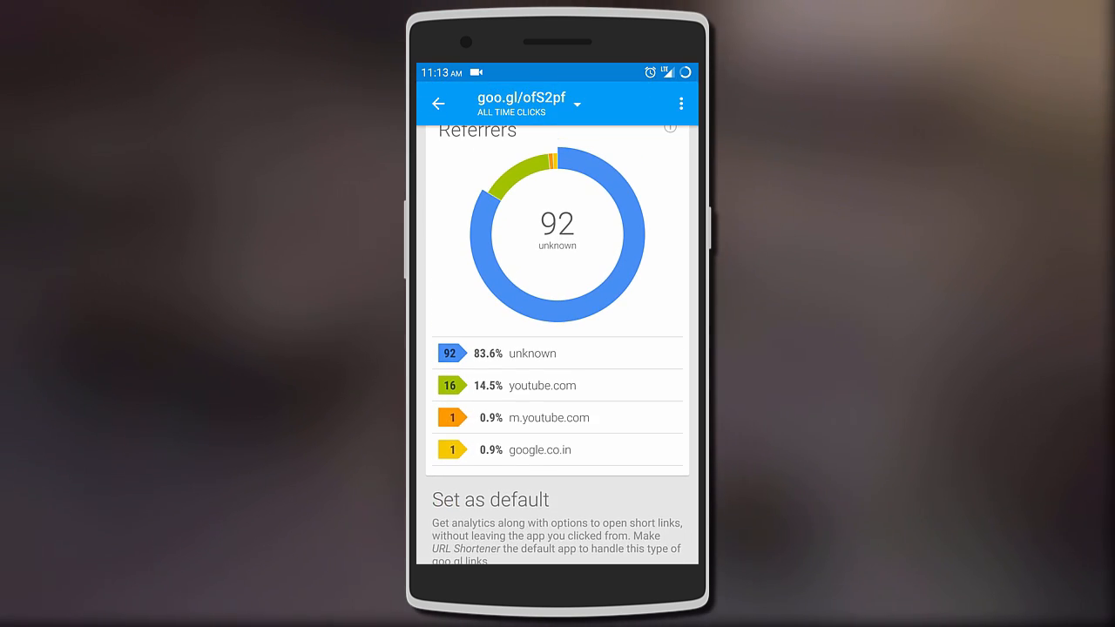
scroll("down", 3)
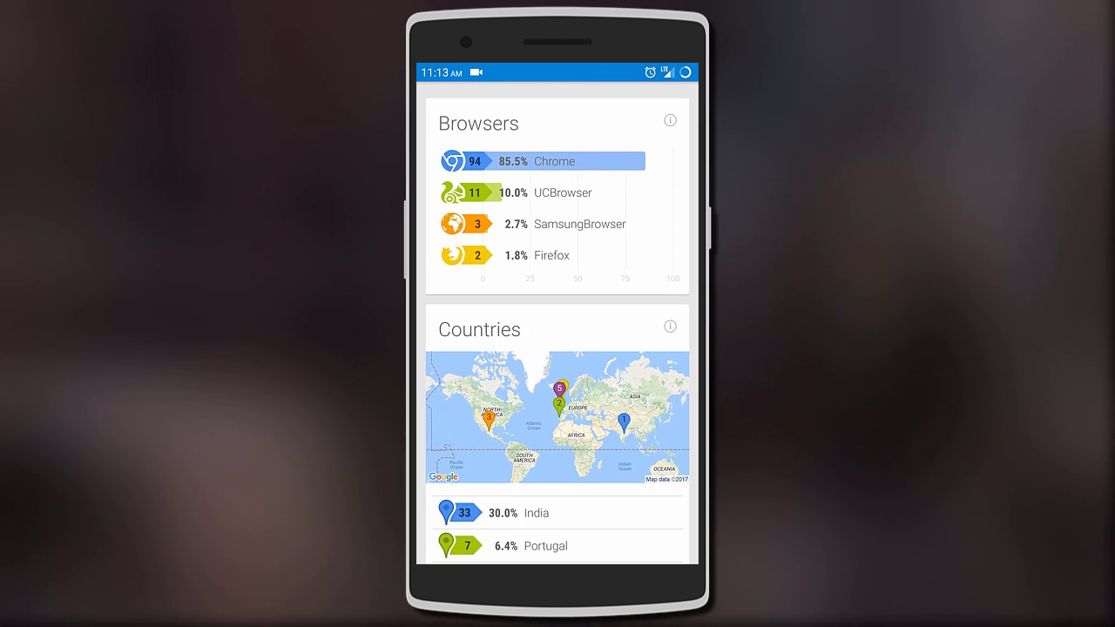
scroll("down", 3)
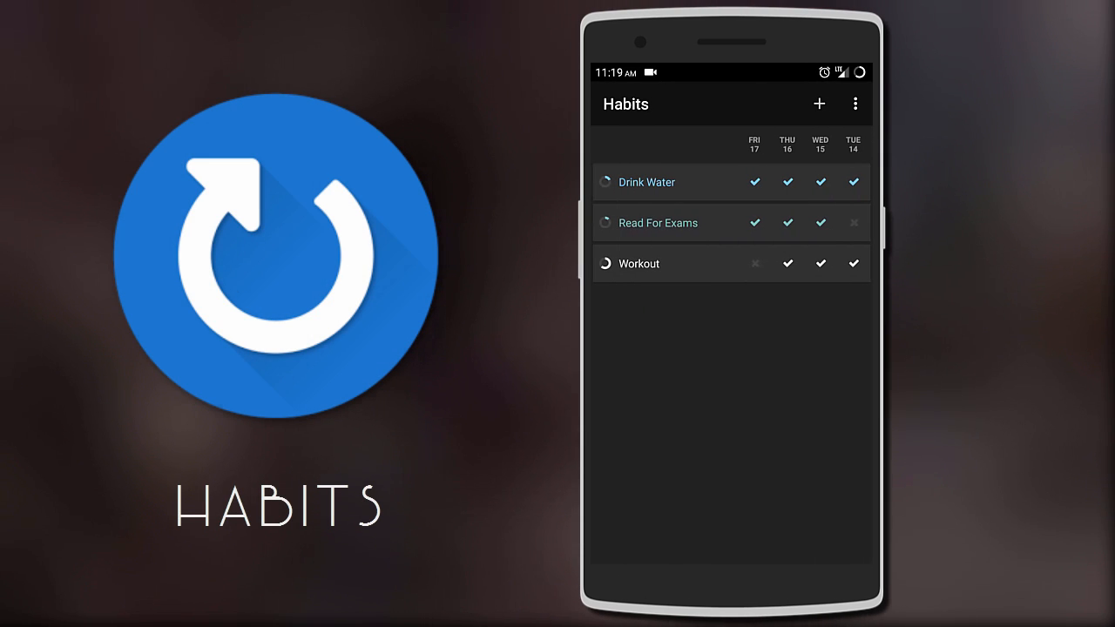
Add the habit 'Braethe', check it off for Friday 17, and open Workout's statistics
left_click(817, 103)
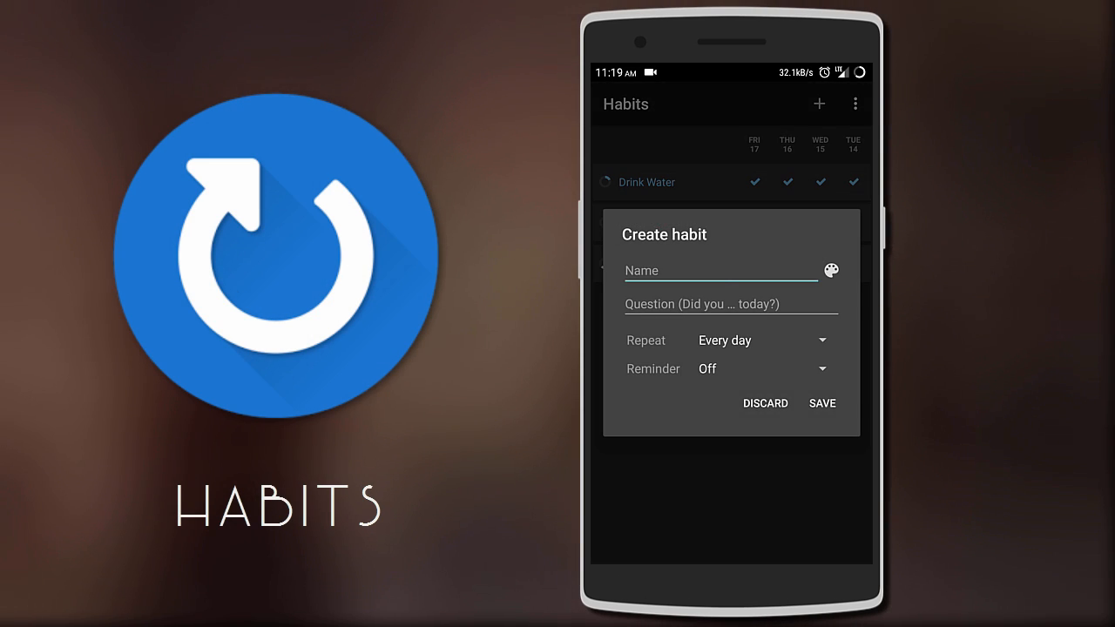
type("Brae")
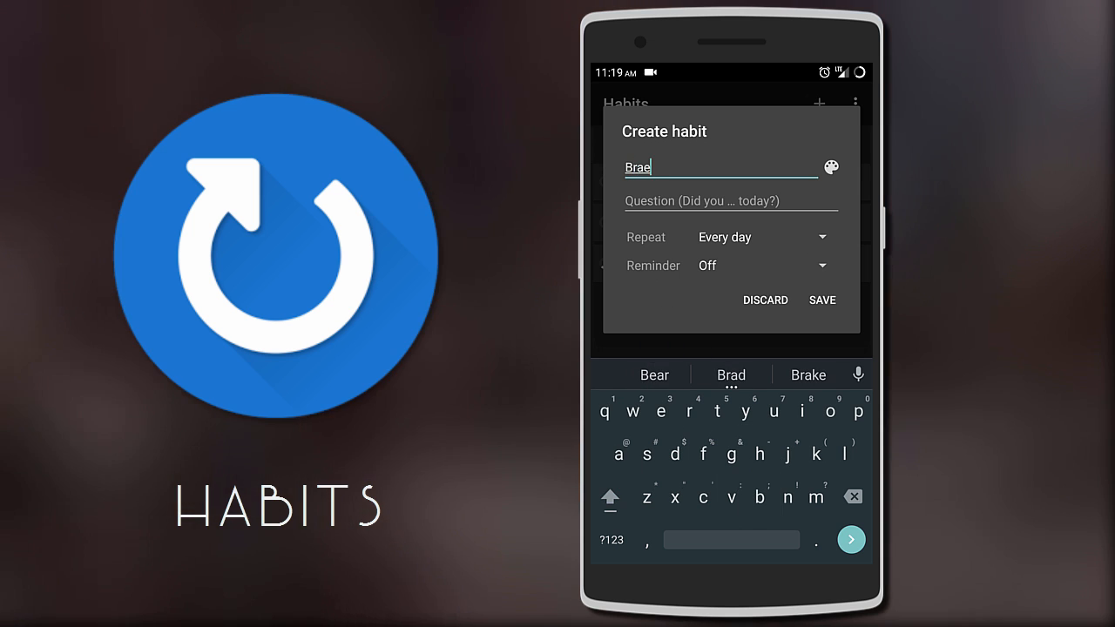
left_click(822, 300)
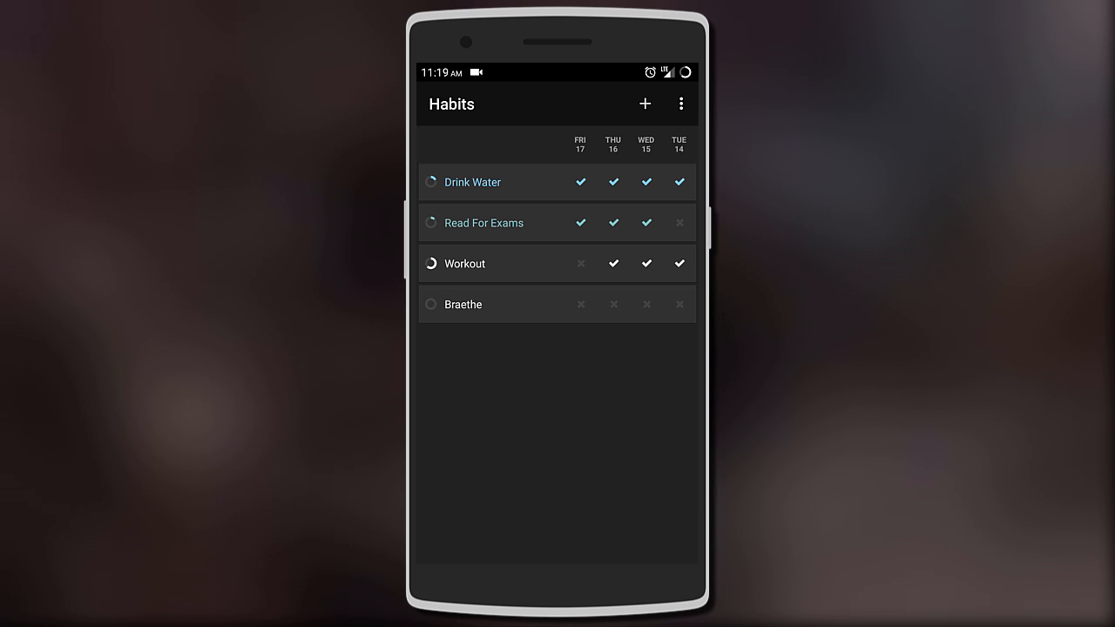
left_click(580, 304)
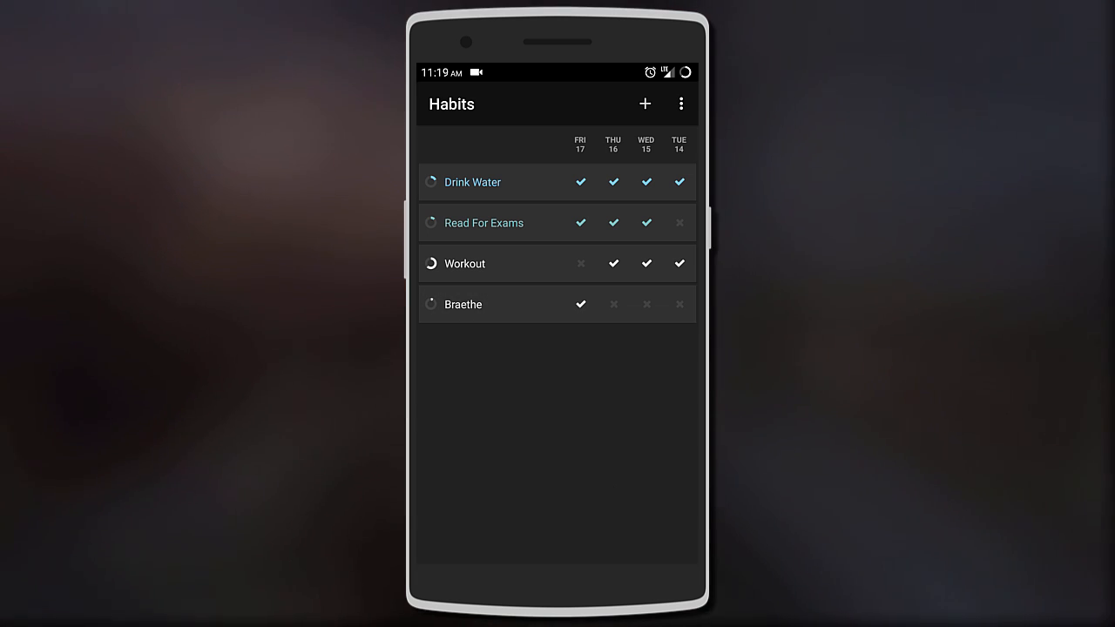
left_click(464, 263)
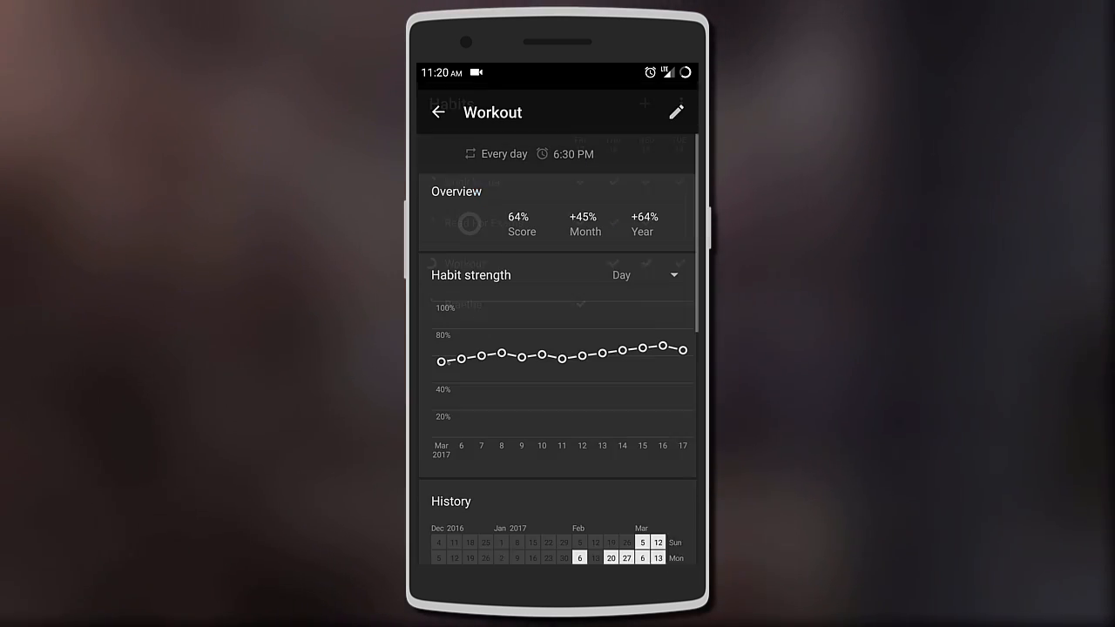
Scroll Workout's details through best streaks and weekday frequency, then return to the habit list
scroll("down", 3)
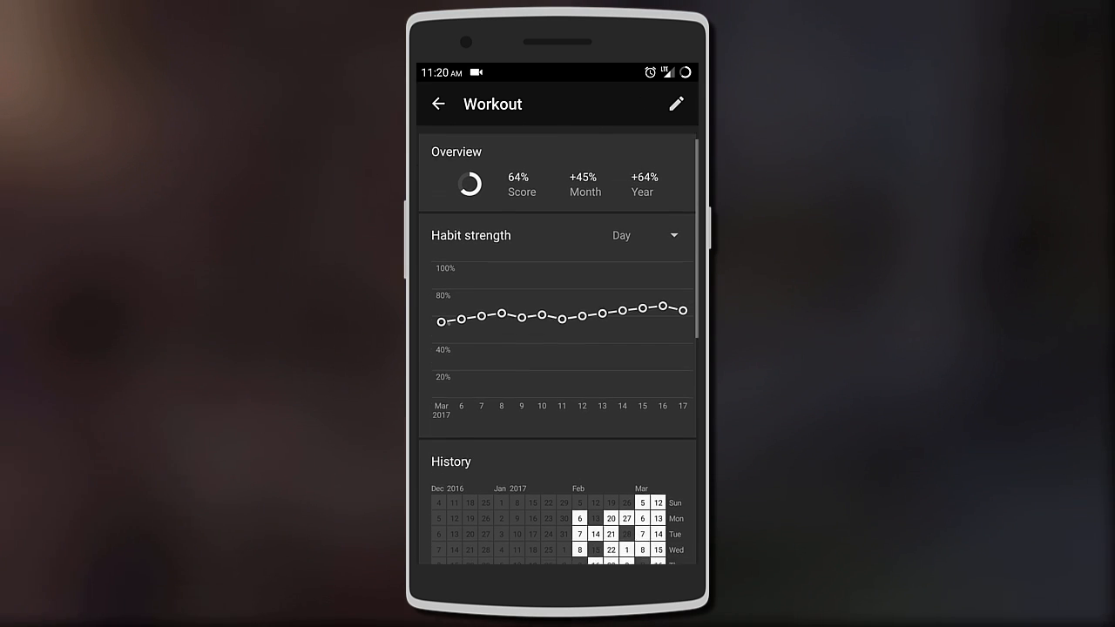
scroll("down", 3)
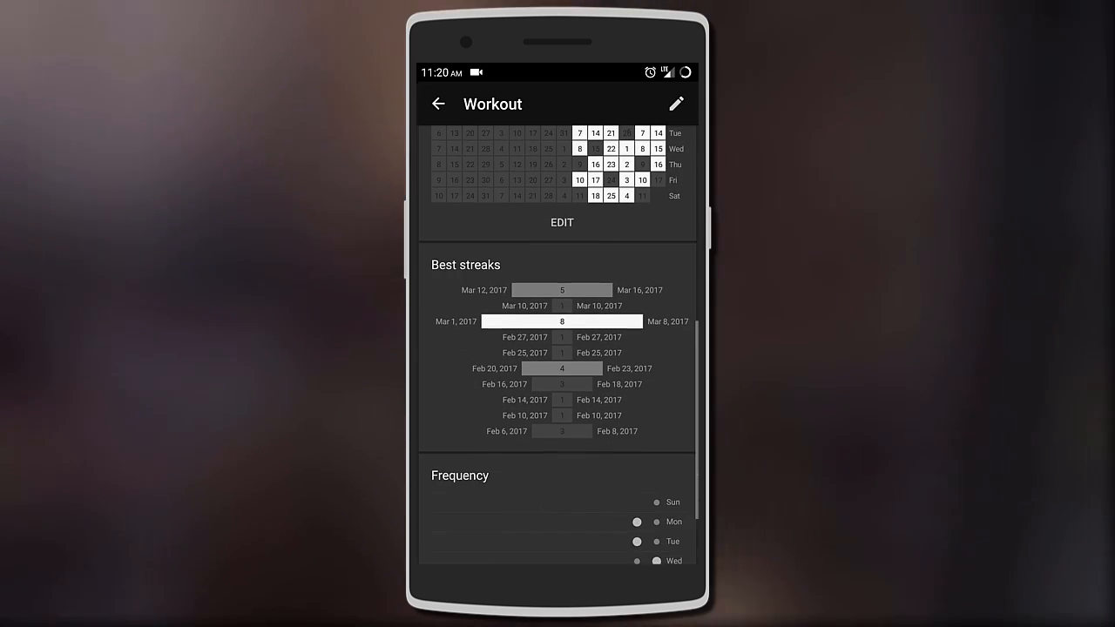
scroll("down", 3)
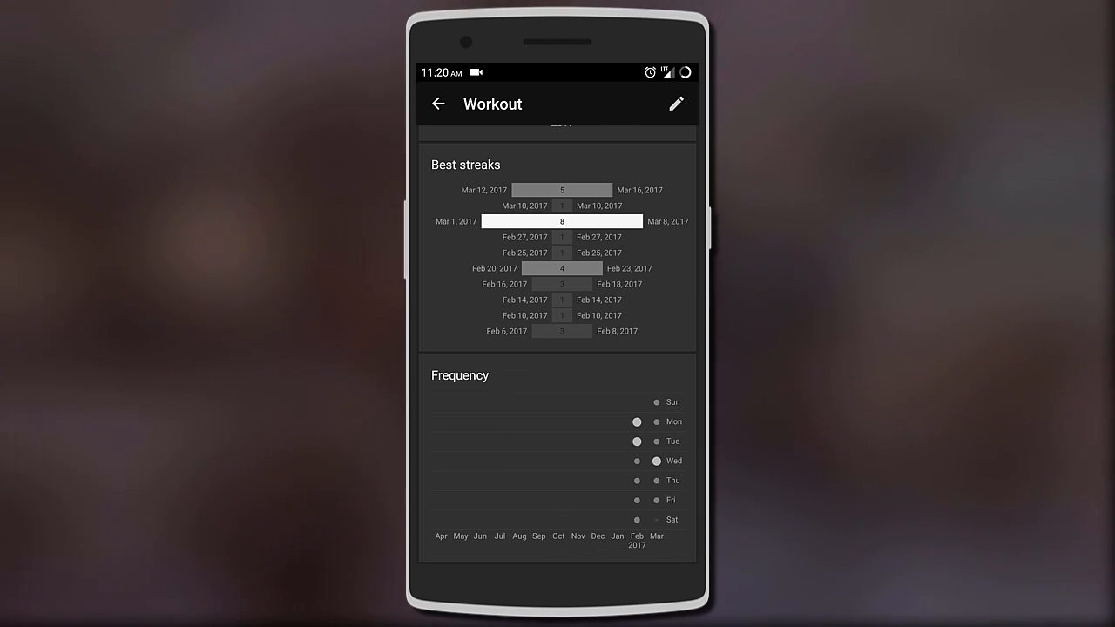
left_click(438, 104)
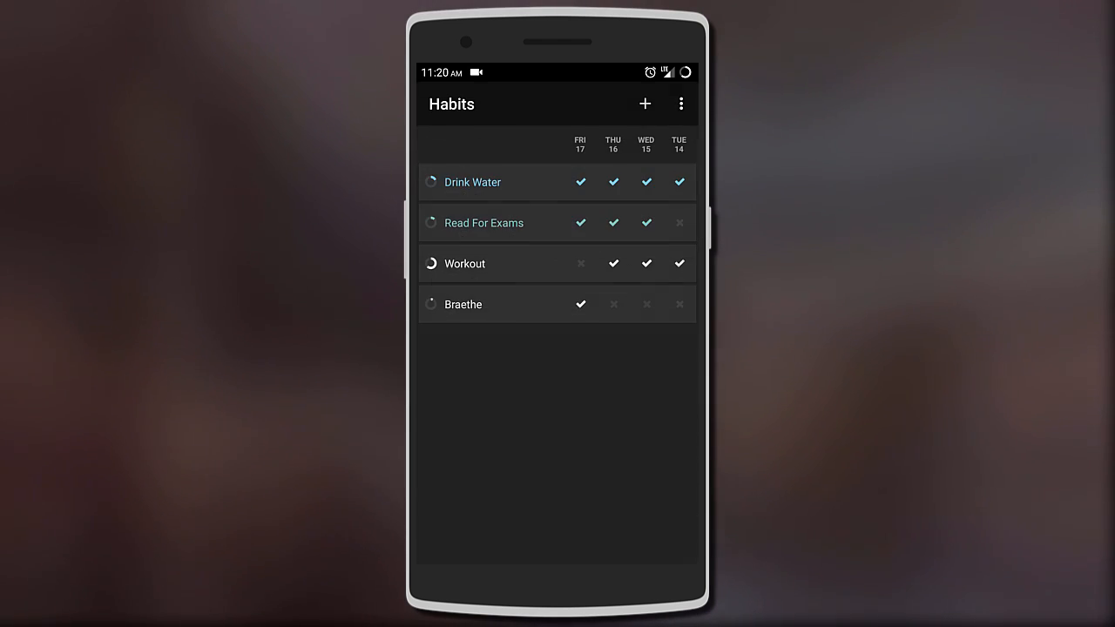